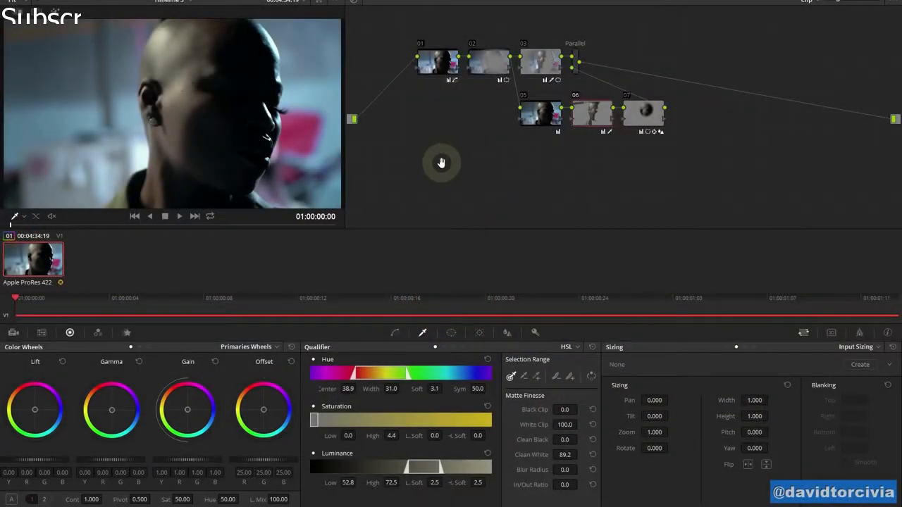
- Inspect node 01, then disable node 07 to lift its darkening from the portrait
{"action": "key", "text": "shift+d"}
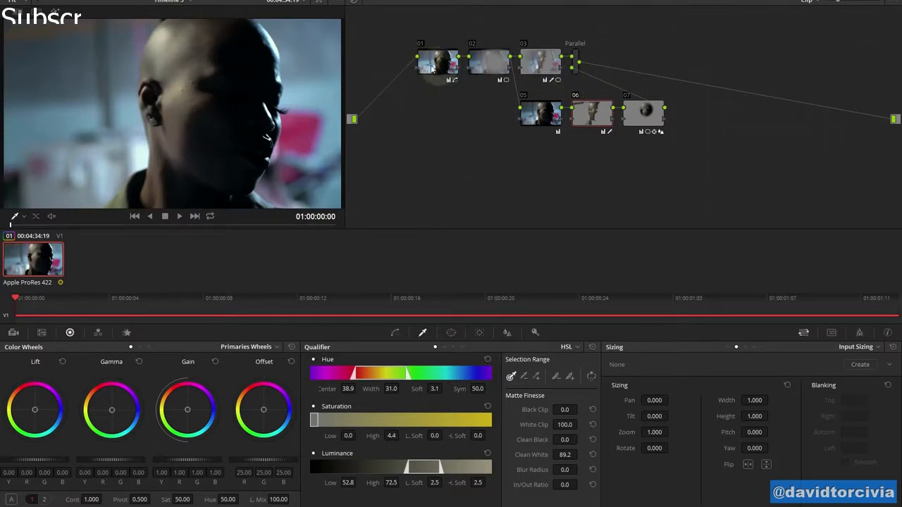
{"action": "left_click", "coordinate": [435, 62]}
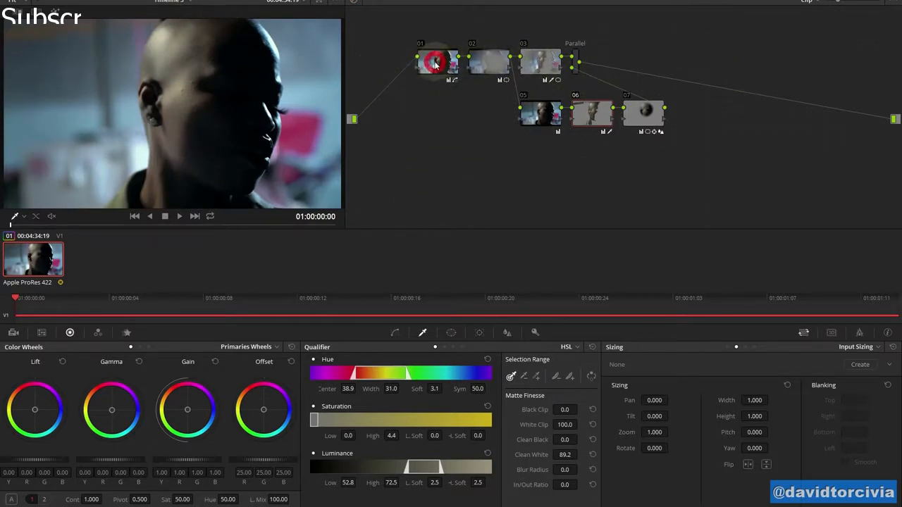
{"action": "key", "text": "ctrl+d"}
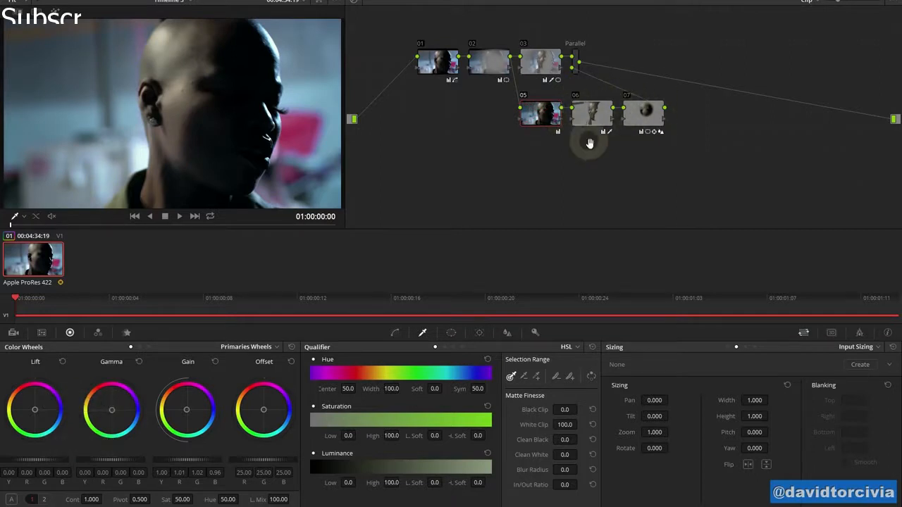
{"action": "mouse_move", "coordinate": [615, 107]}
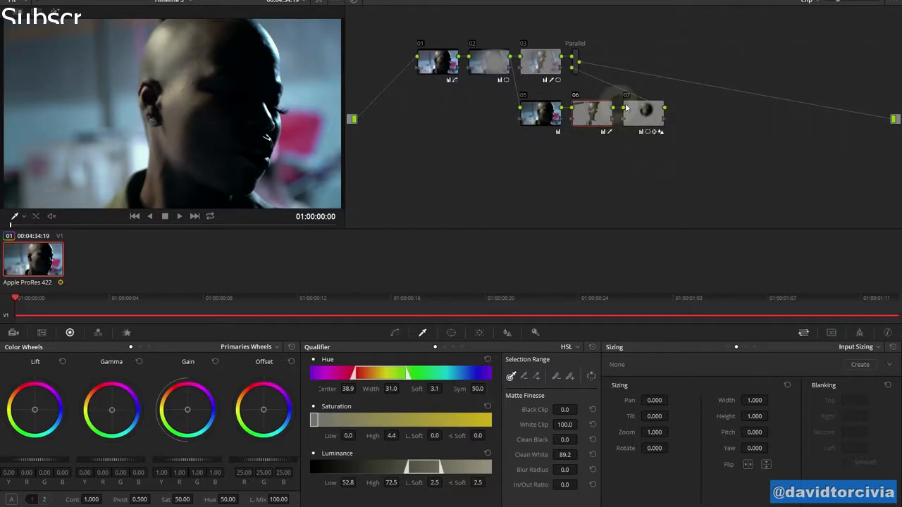
{"action": "mouse_move", "coordinate": [619, 124]}
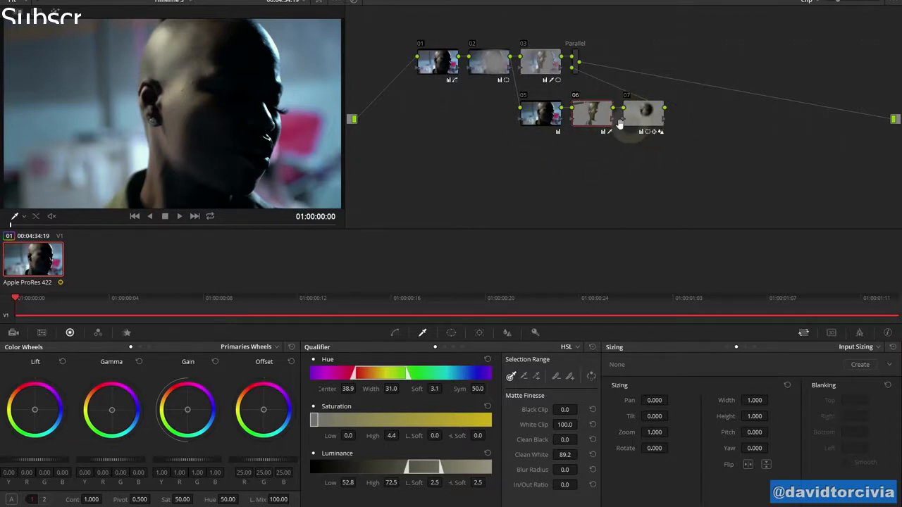
{"action": "key", "text": "ctrl+d"}
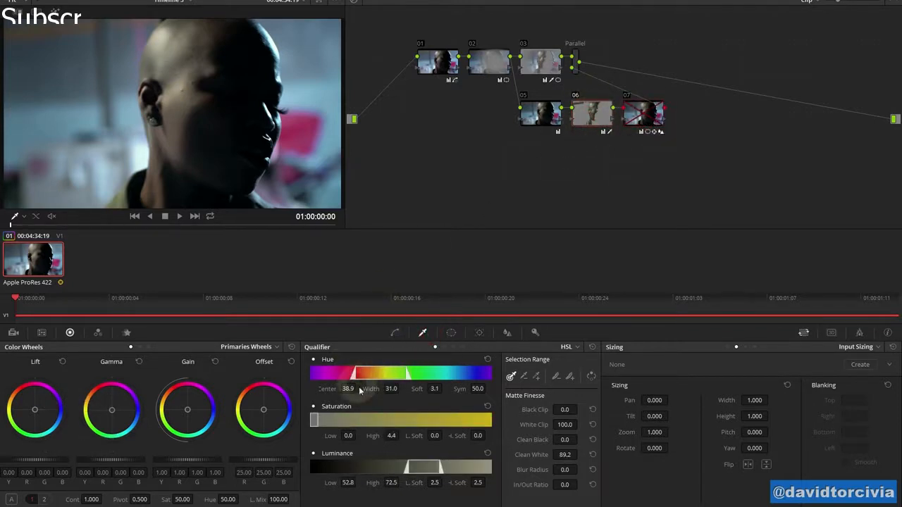
{"action": "mouse_move", "coordinate": [334, 464]}
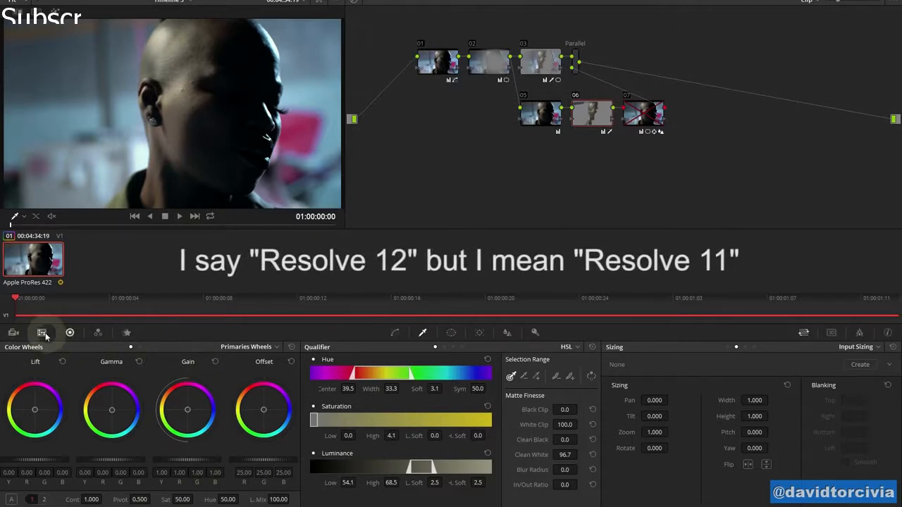
- On Primaries page 2, undo a trial blur on node 06 and lower its Mid-tone Detail
{"action": "left_click", "coordinate": [13, 332]}
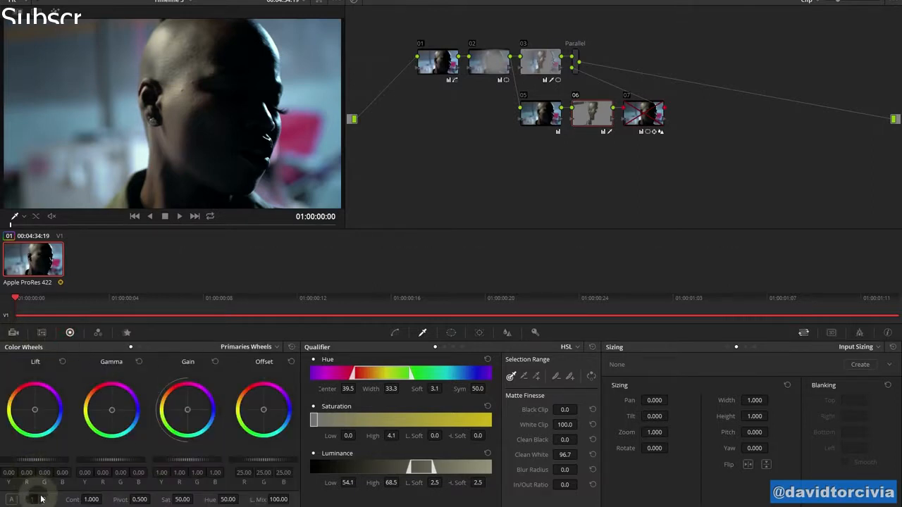
{"action": "left_click", "coordinate": [43, 499]}
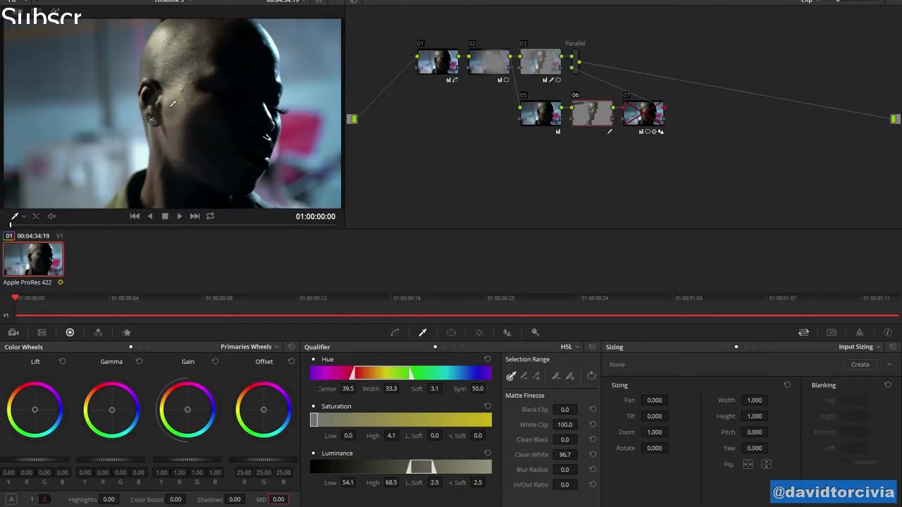
{"action": "left_click", "coordinate": [506, 332]}
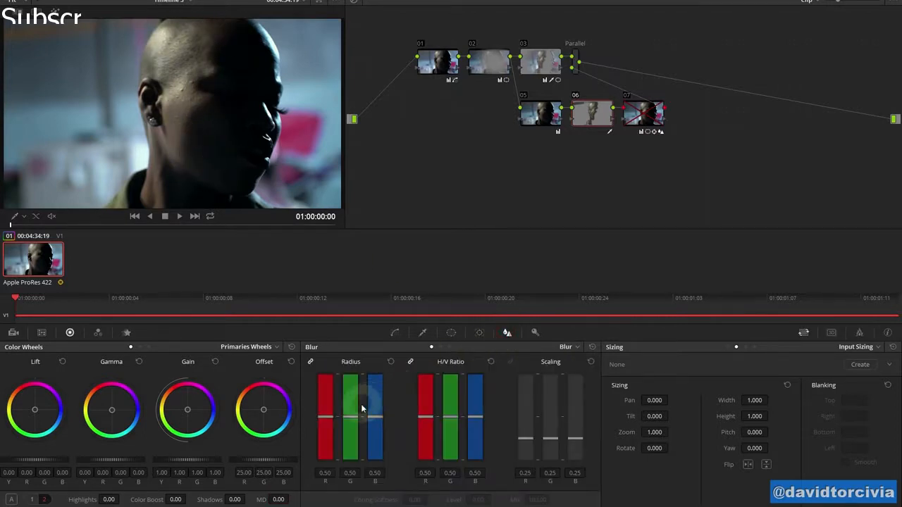
{"action": "left_click_drag", "start_coordinate": [362, 422], "coordinate": [362, 405]}
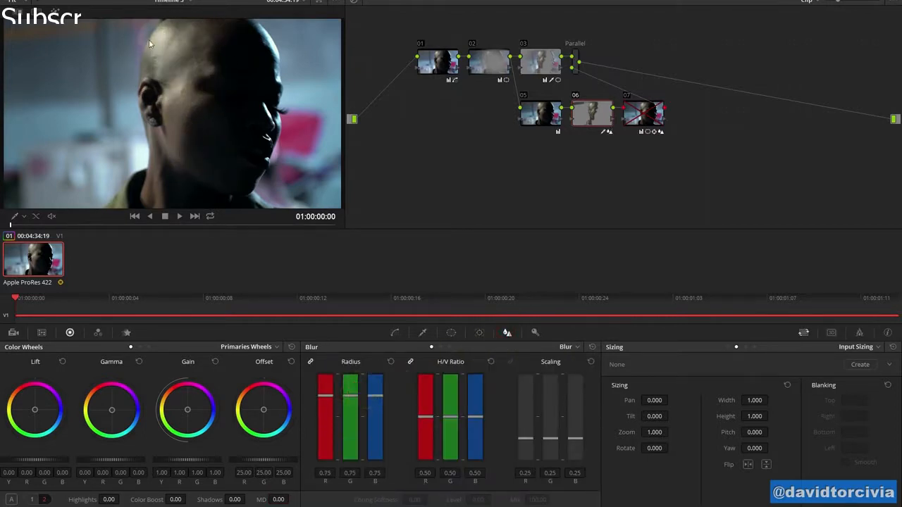
{"action": "key", "text": "ctrl+z"}
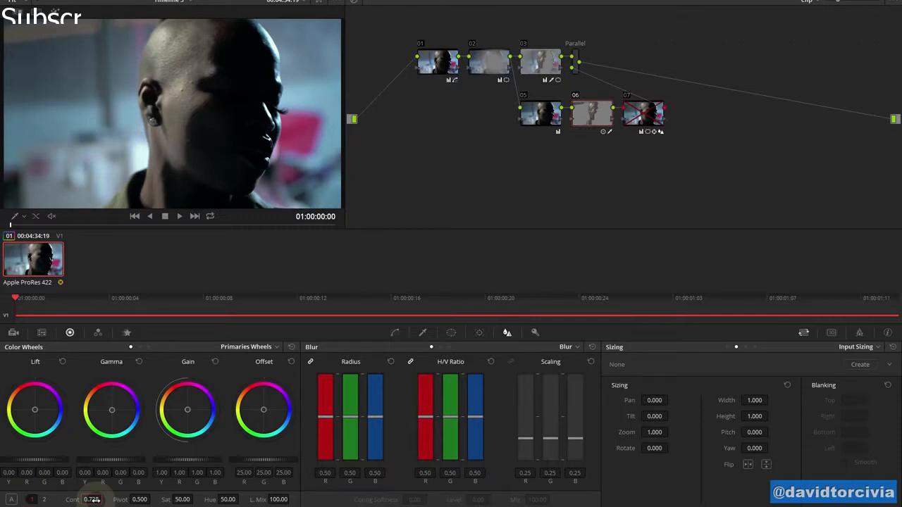
{"action": "left_click_drag", "start_coordinate": [91, 499], "coordinate": [113, 498]}
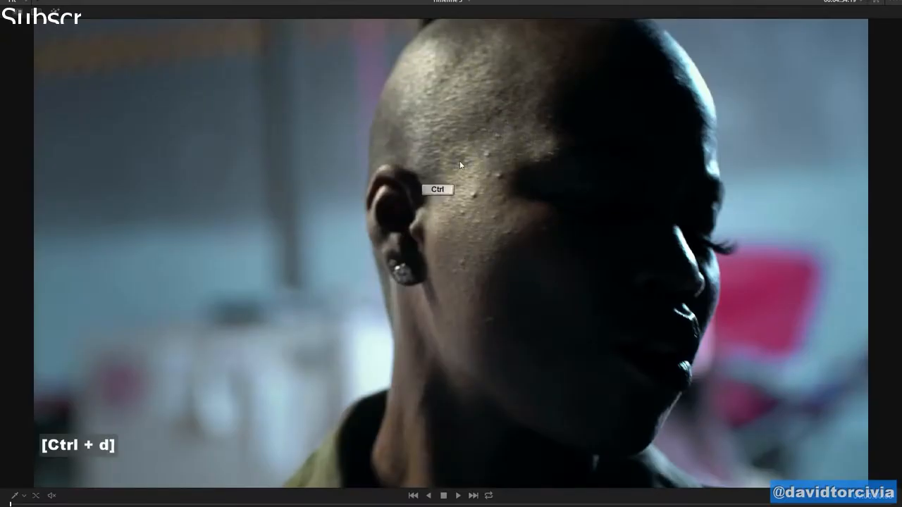
{"action": "key", "text": "ctrl+d"}
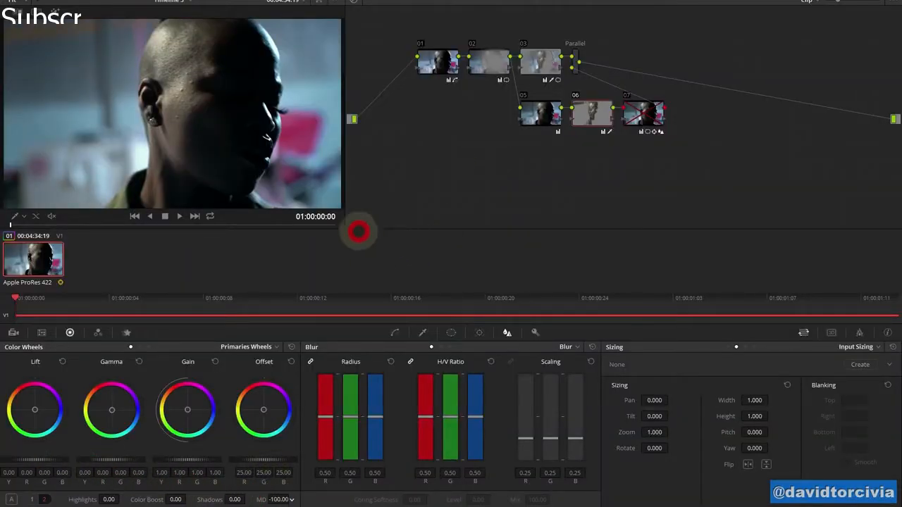
{"action": "key", "text": "shift+f"}
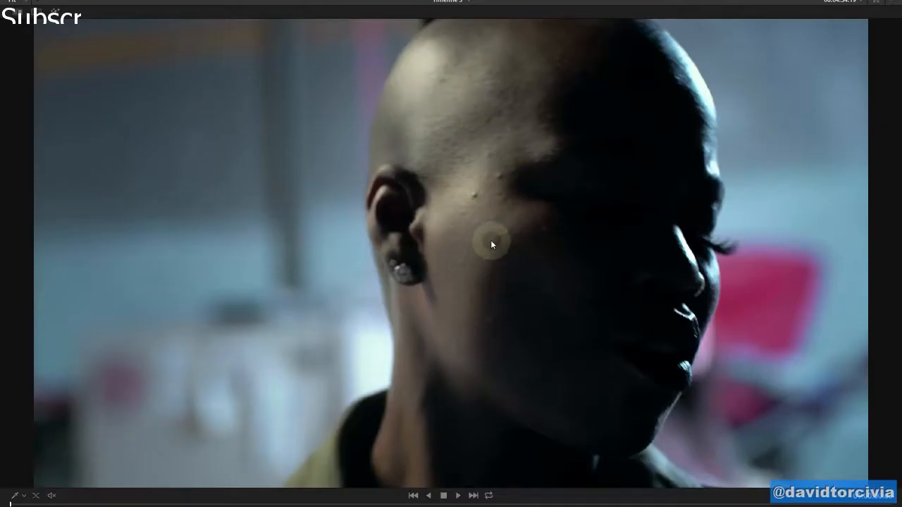
{"action": "key", "text": "ctrl+d"}
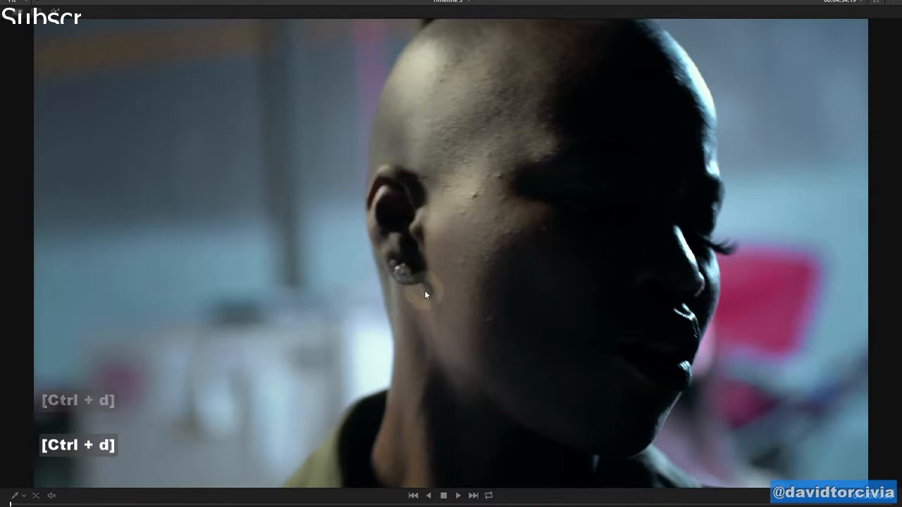
{"action": "mouse_move", "coordinate": [551, 118]}
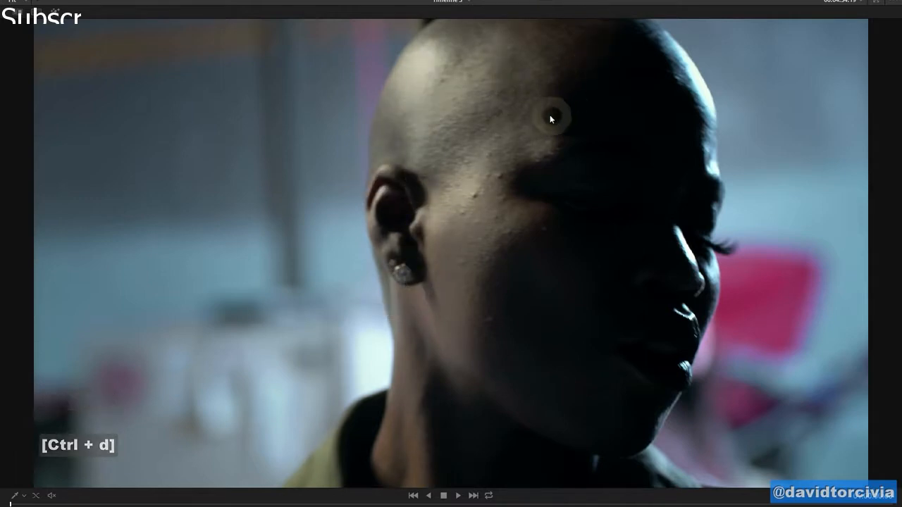
{"action": "mouse_move", "coordinate": [489, 270]}
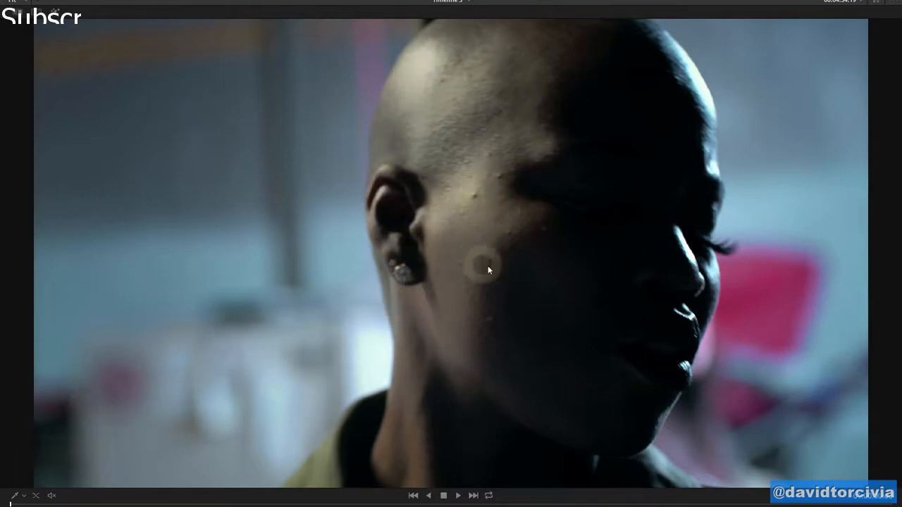
{"action": "key", "text": "ctrl"}
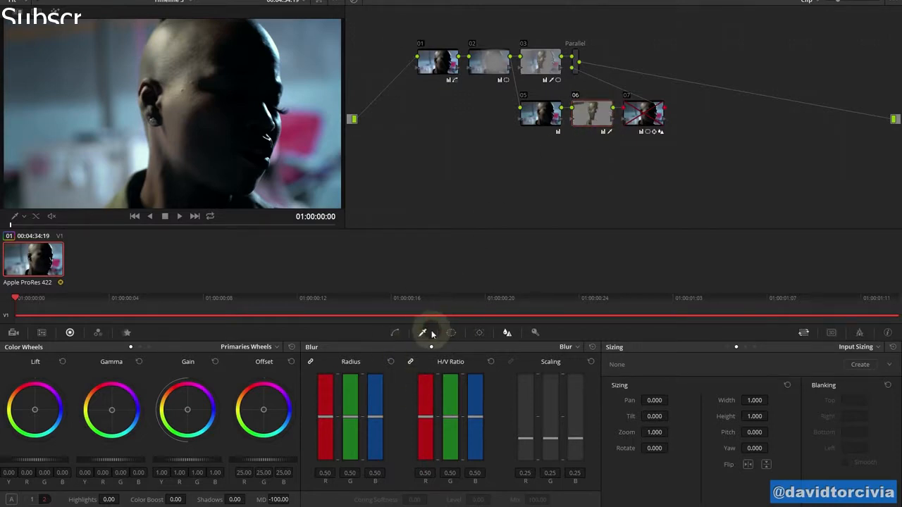
- Compare node 06 off and on, then re-enable node 07 and show its window shapes
{"action": "key", "text": "ctrl+d"}
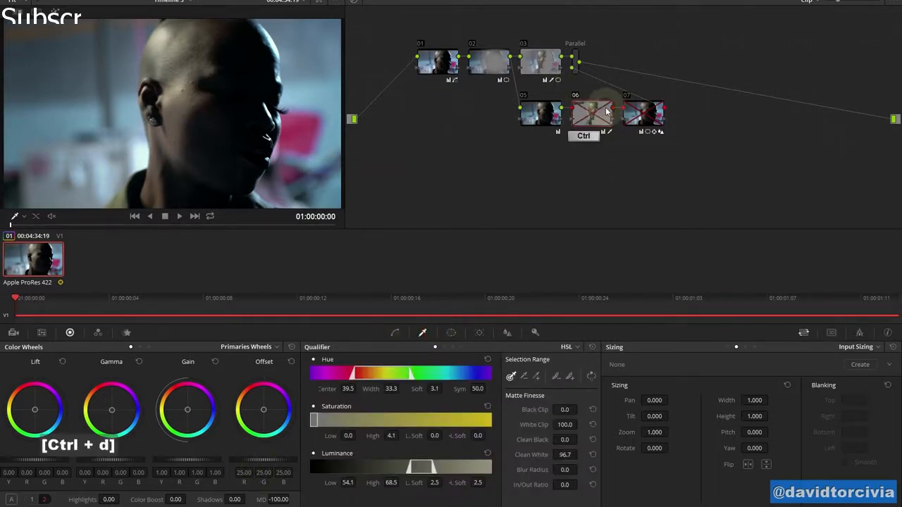
{"action": "key", "text": "ctrl+d"}
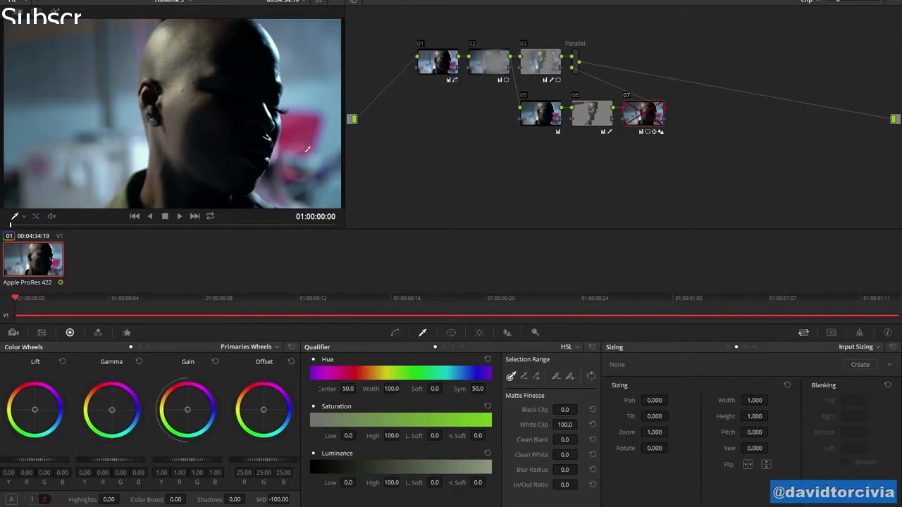
{"action": "mouse_move", "coordinate": [180, 87]}
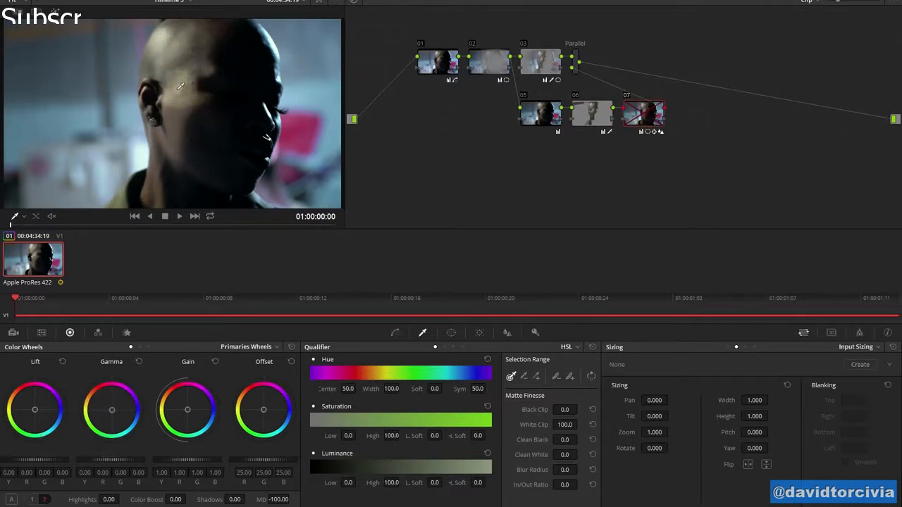
{"action": "mouse_move", "coordinate": [194, 75]}
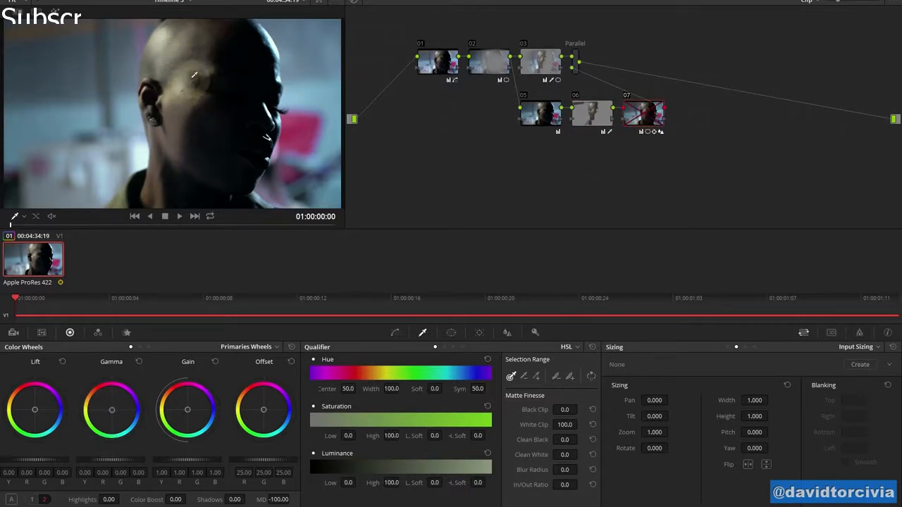
{"action": "key", "text": "ctrl+d"}
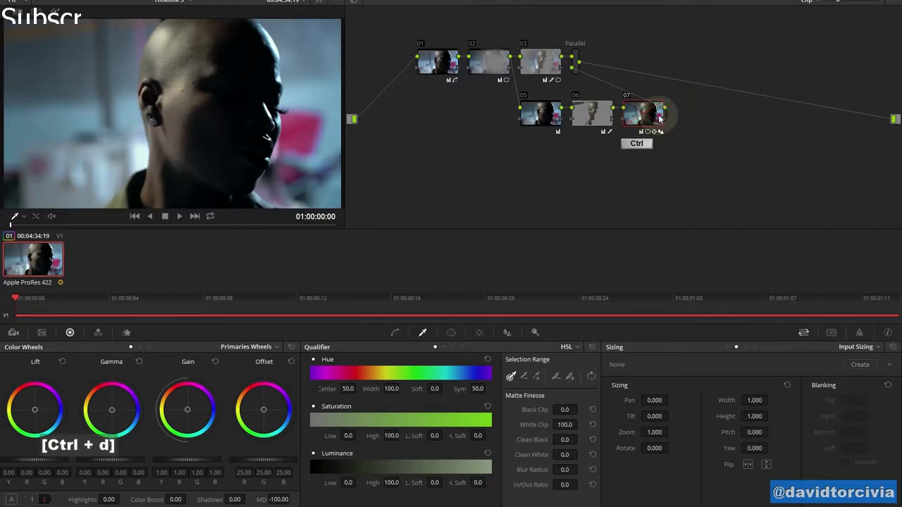
{"action": "left_click", "coordinate": [451, 332]}
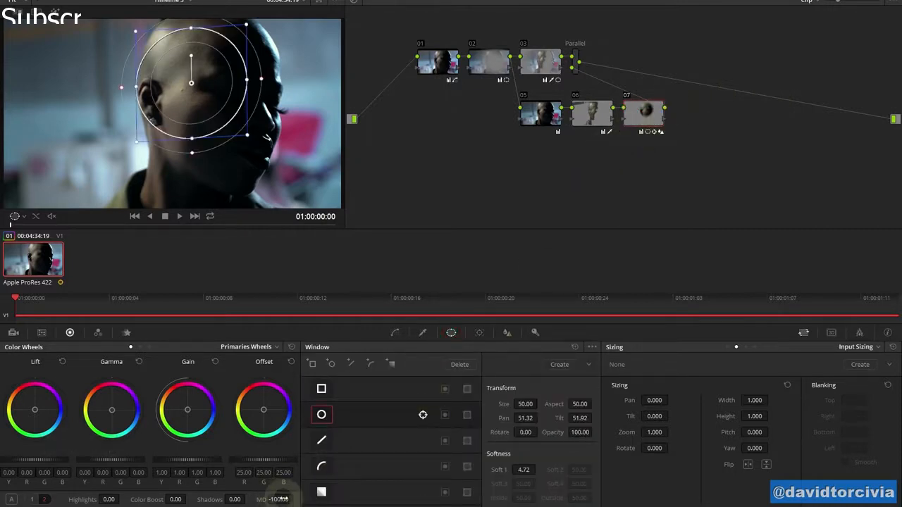
- Turn off the highlight view and enable node 07's circle window over the forehead
{"action": "left_click", "coordinate": [422, 333]}
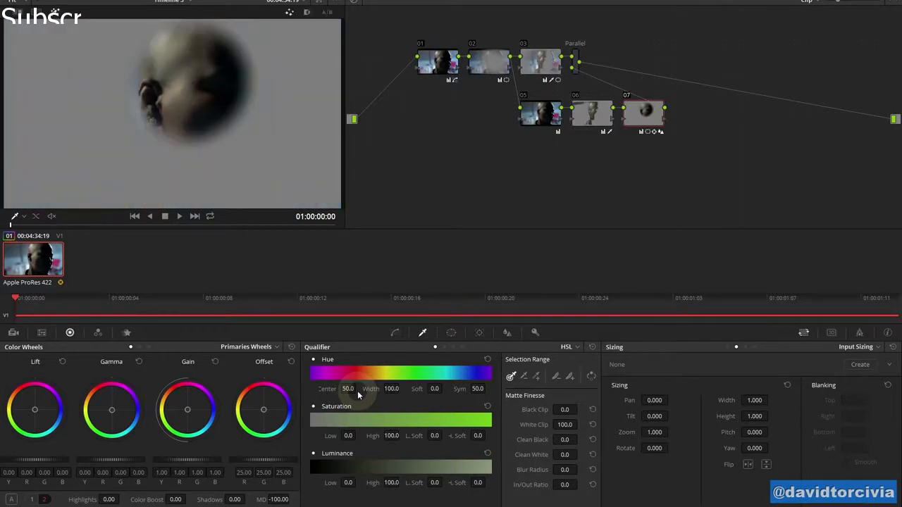
{"action": "left_click", "coordinate": [451, 333]}
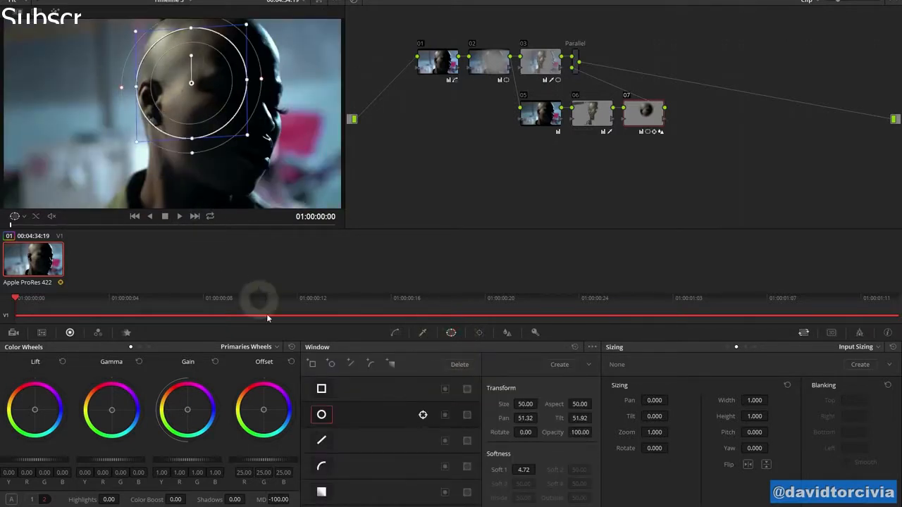
{"action": "left_click", "coordinate": [13, 217]}
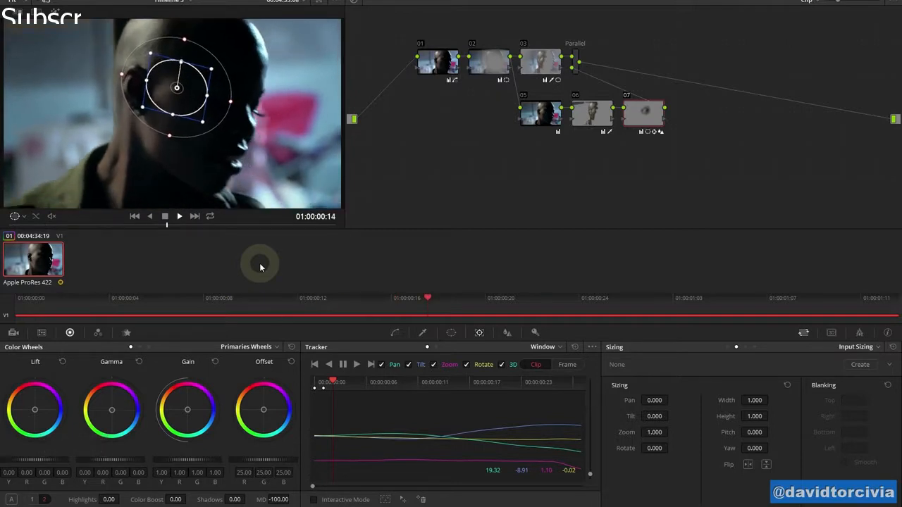
- Play back, return to frame 0, and track node 07's circle window forward
{"action": "key", "text": "space"}
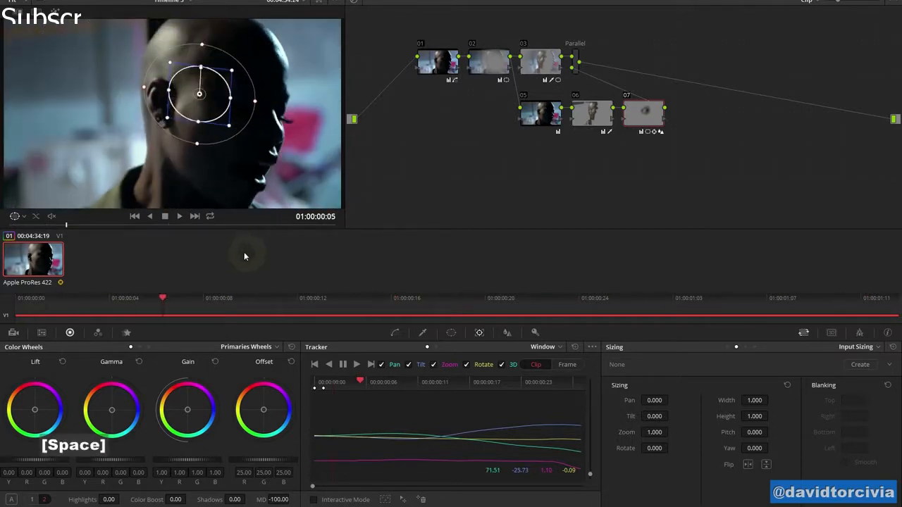
{"action": "left_click", "coordinate": [15, 225]}
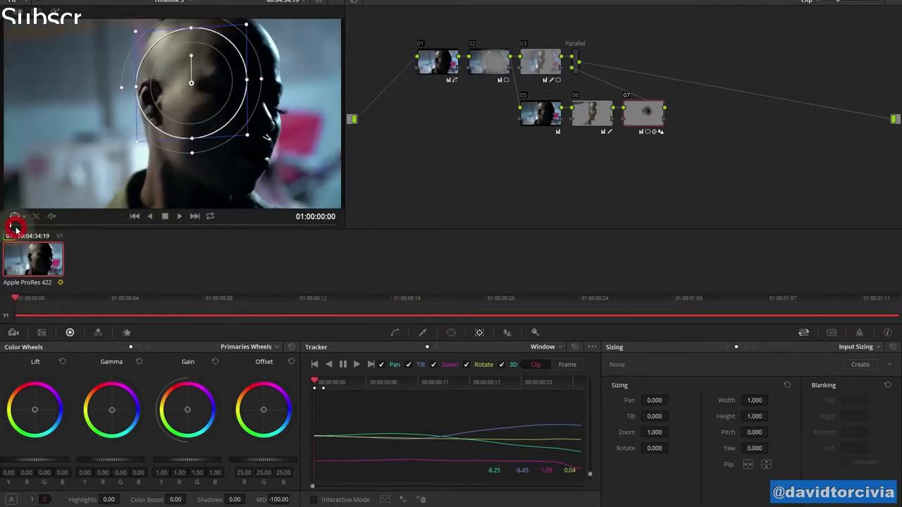
{"action": "left_click", "coordinate": [356, 365]}
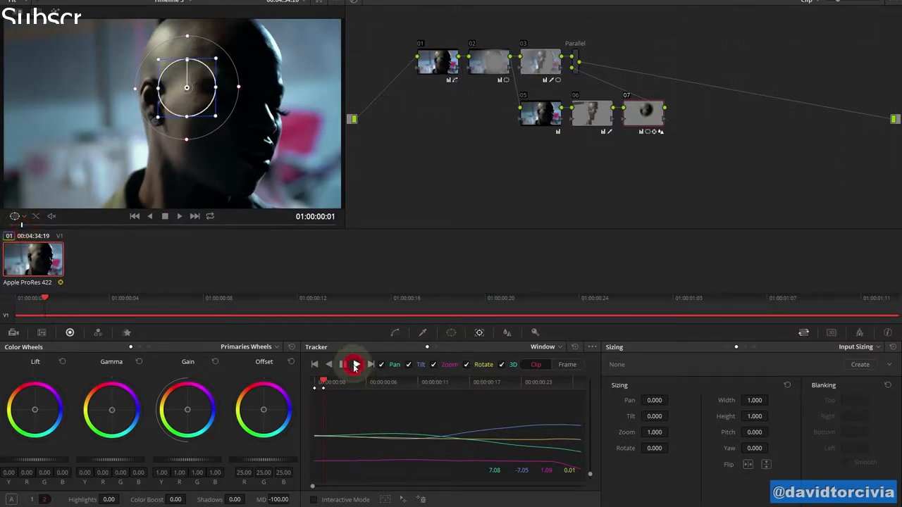
{"action": "left_click", "coordinate": [354, 364]}
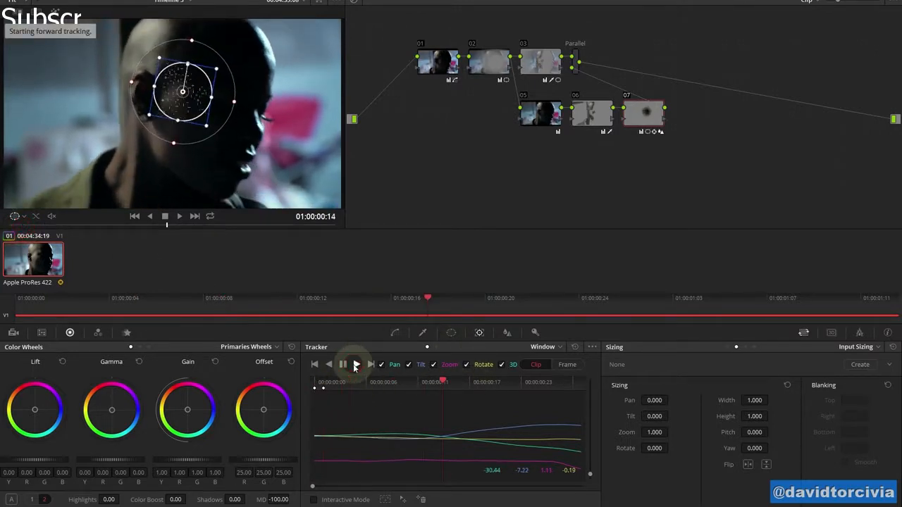
{"action": "left_click", "coordinate": [356, 364]}
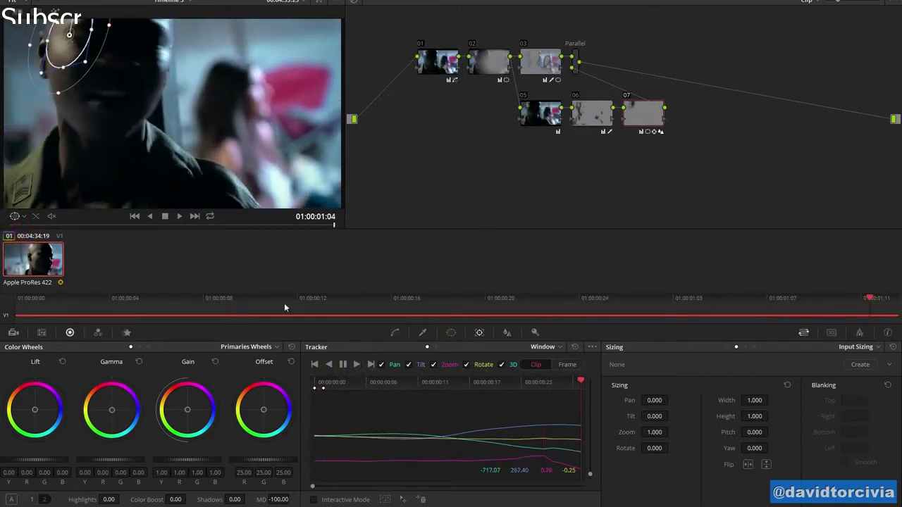
- Toggle node 07 between the Qualifier and Window palettes, ending on the qualifier
{"action": "left_click", "coordinate": [429, 332]}
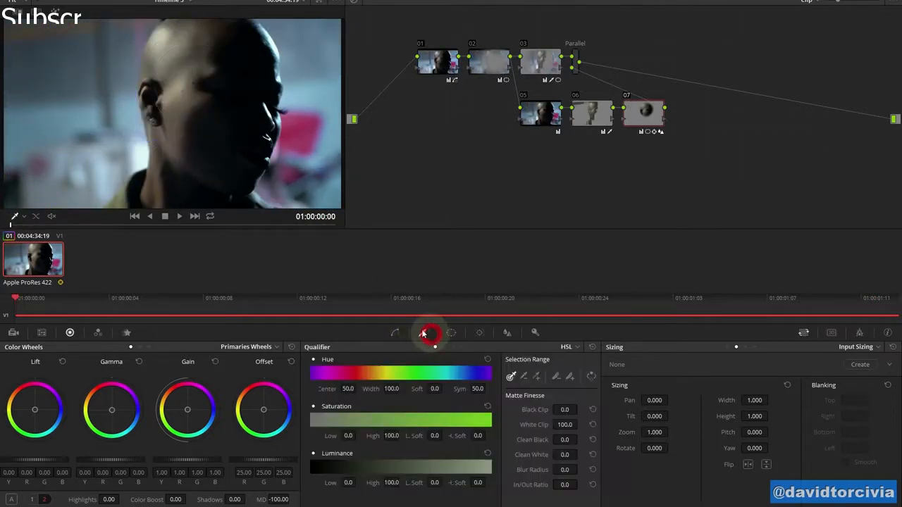
{"action": "left_click", "coordinate": [451, 332]}
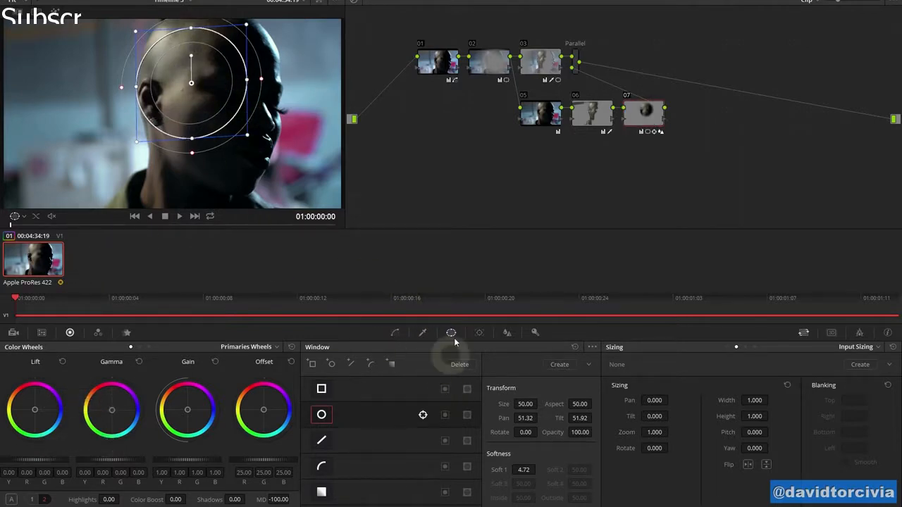
{"action": "left_click", "coordinate": [423, 332]}
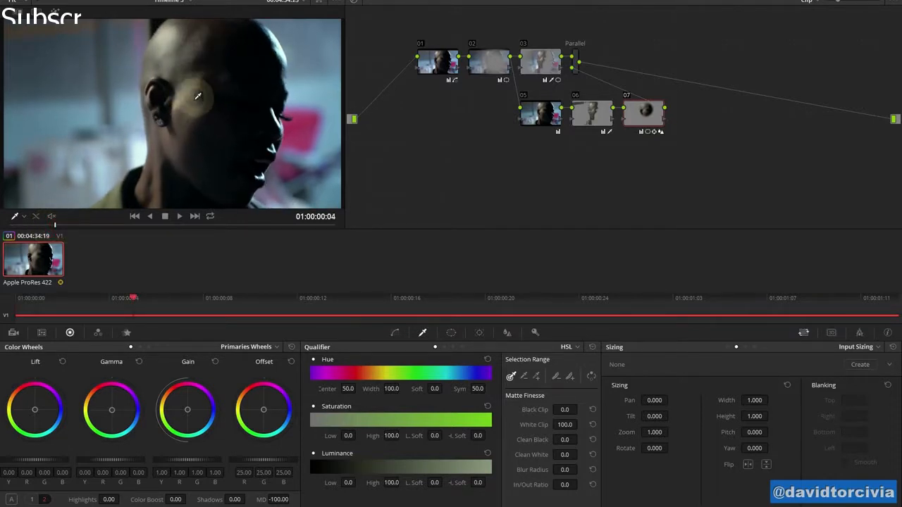
{"action": "mouse_move", "coordinate": [393, 89]}
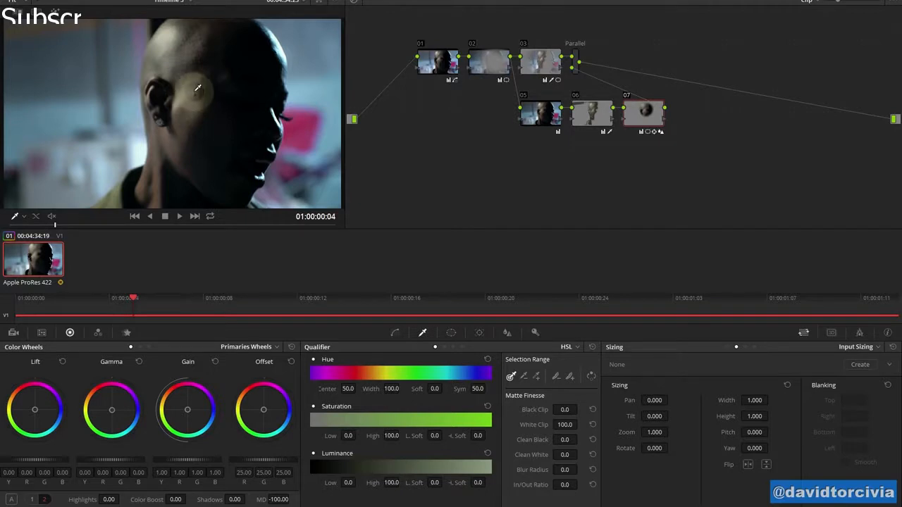
{"action": "mouse_move", "coordinate": [531, 136]}
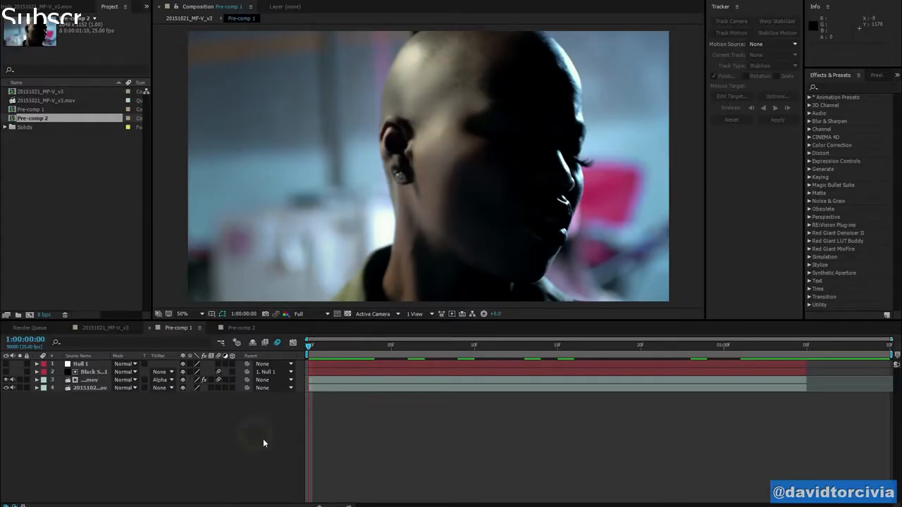
{"action": "mouse_move", "coordinate": [464, 147]}
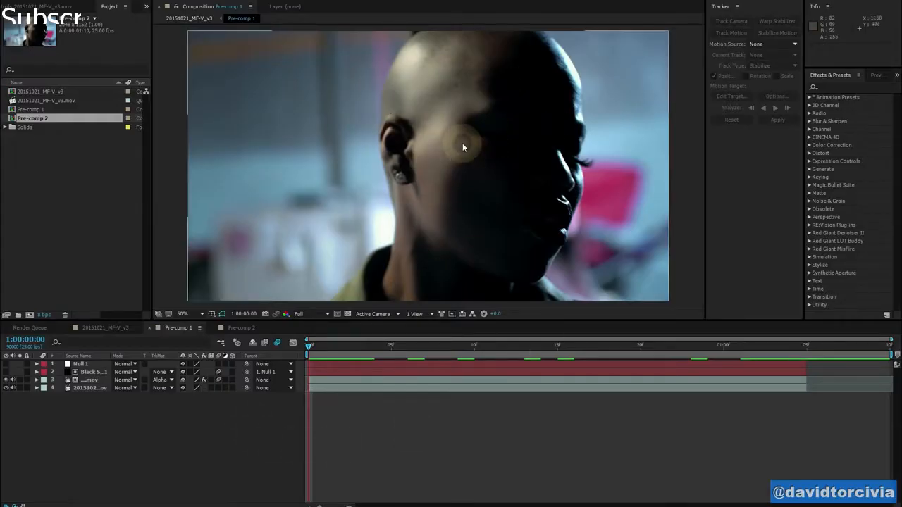
{"action": "mouse_move", "coordinate": [474, 130]}
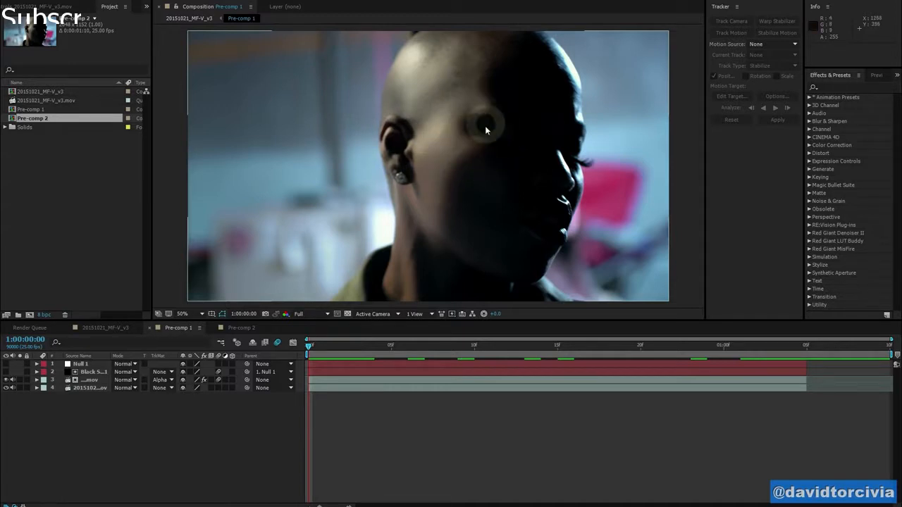
{"action": "mouse_move", "coordinate": [610, 136]}
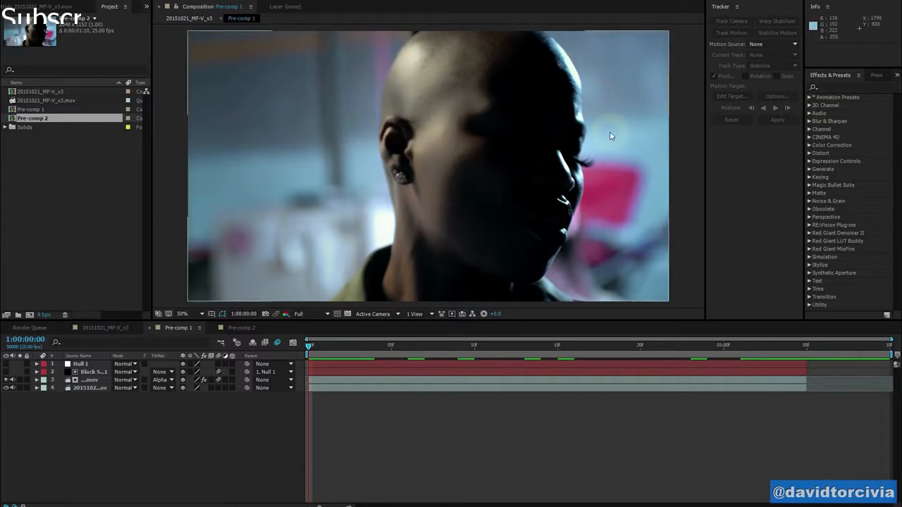
{"action": "mouse_move", "coordinate": [467, 123]}
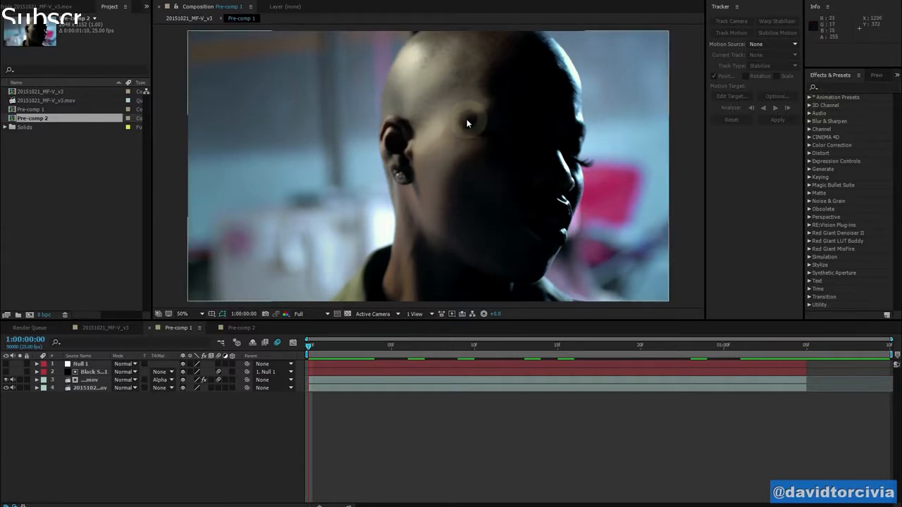
{"action": "mouse_move", "coordinate": [467, 113]}
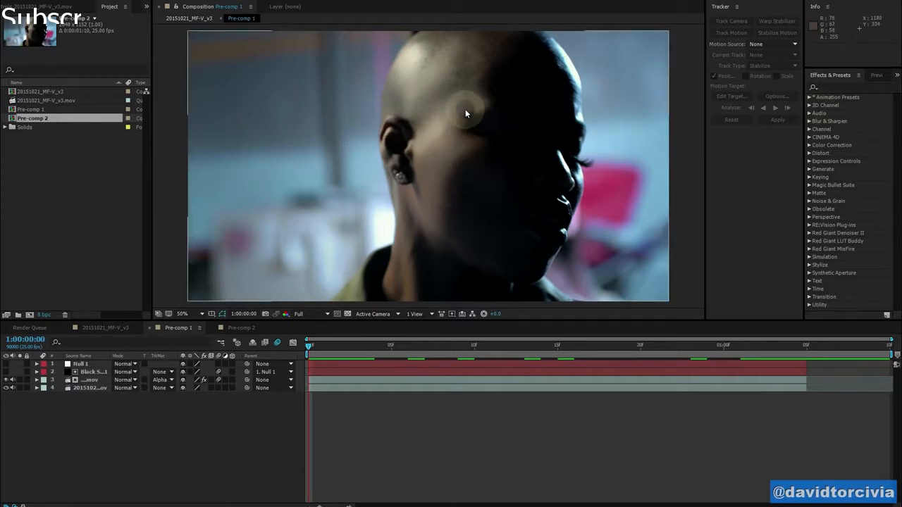
{"action": "mouse_move", "coordinate": [478, 144]}
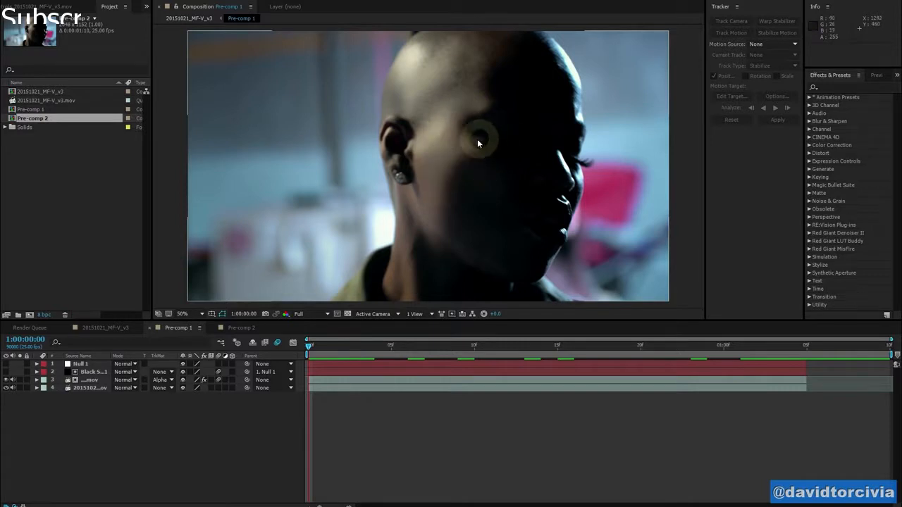
{"action": "mouse_move", "coordinate": [41, 316]}
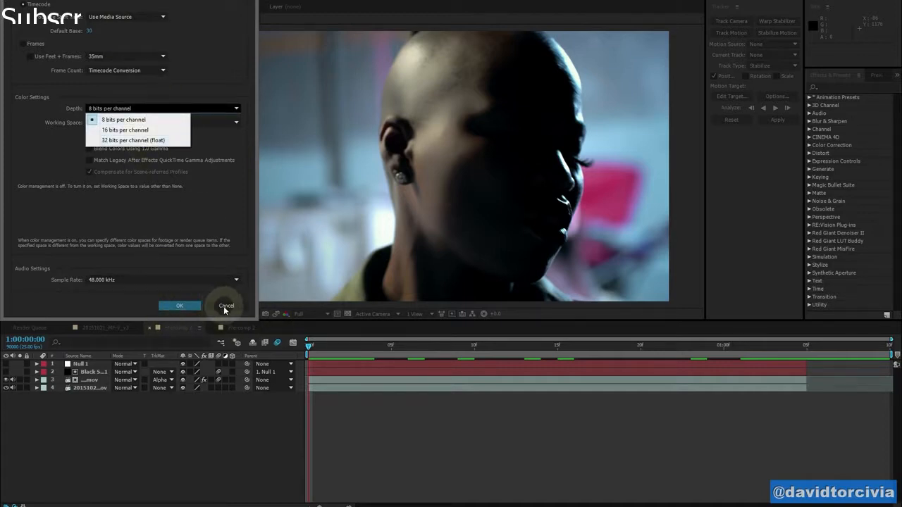
{"action": "left_click", "coordinate": [123, 119]}
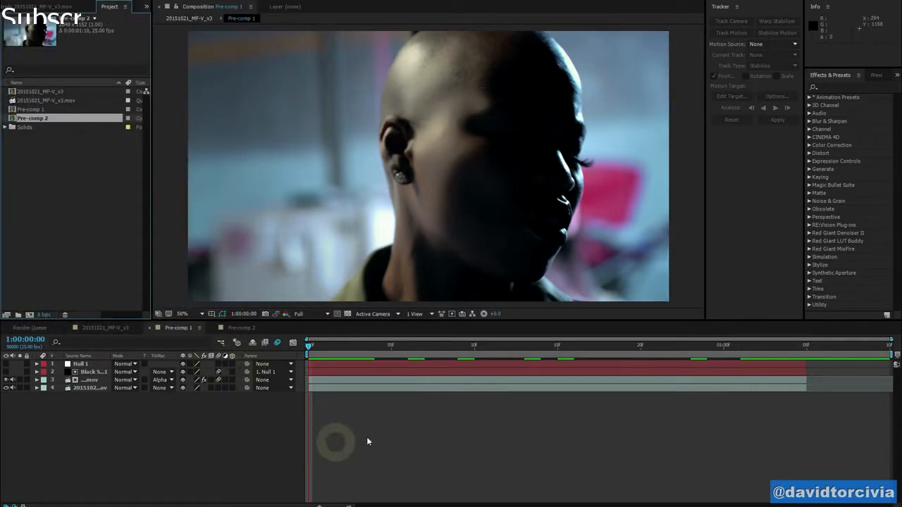
{"action": "left_click", "coordinate": [325, 345]}
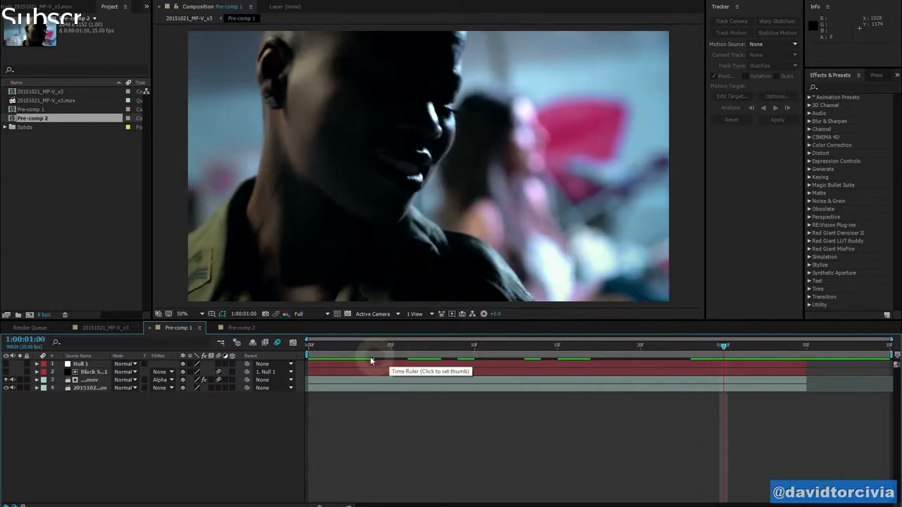
- Return to frame 0 and switch to the Pre-comp 2 composition tab
{"action": "left_click", "coordinate": [308, 345]}
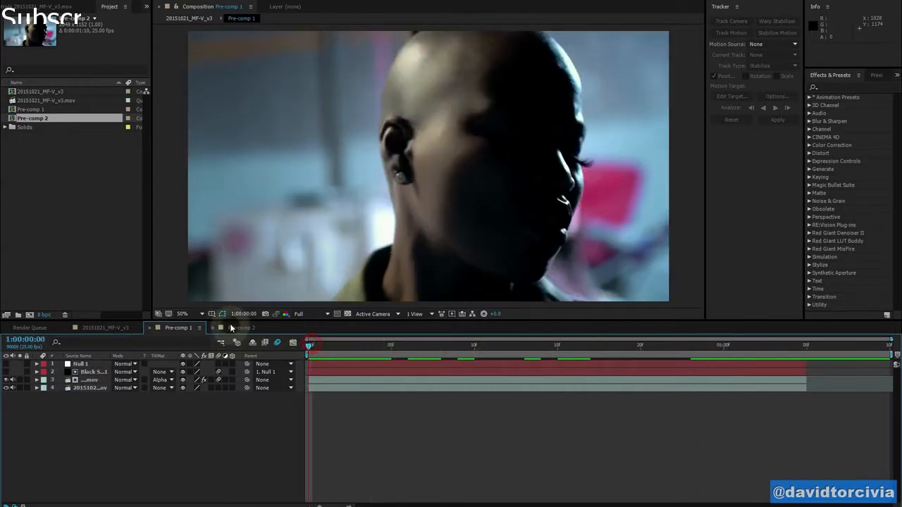
{"action": "left_click", "coordinate": [242, 328]}
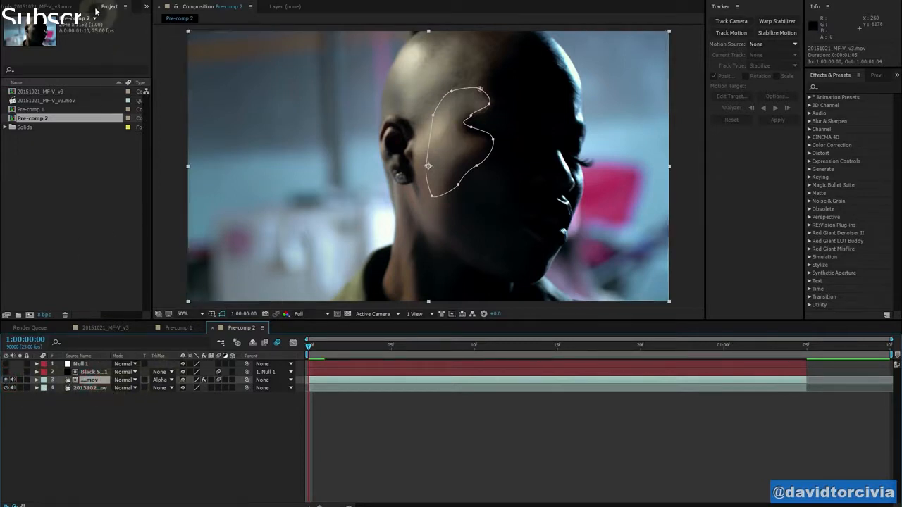
- Review the Median and Add Grain effects and confirm a Median radius of 20
{"action": "left_click", "coordinate": [47, 6]}
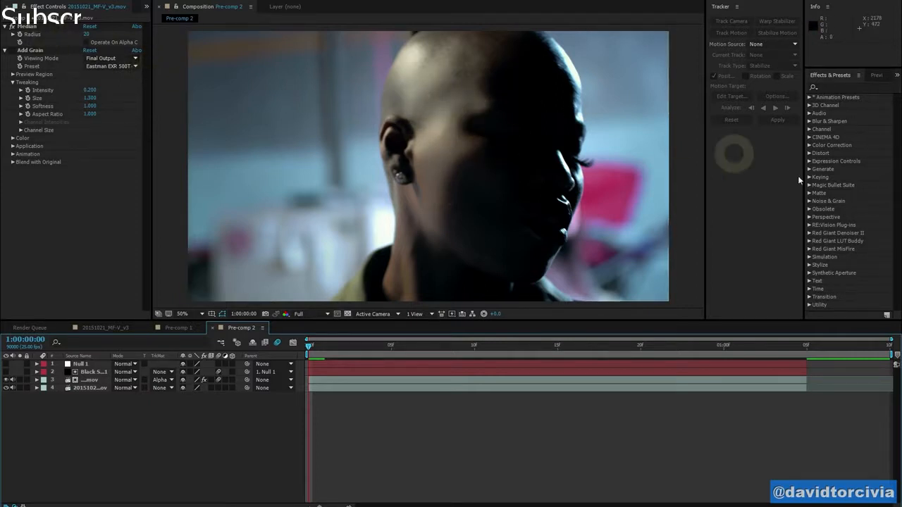
{"action": "type", "text": "med"}
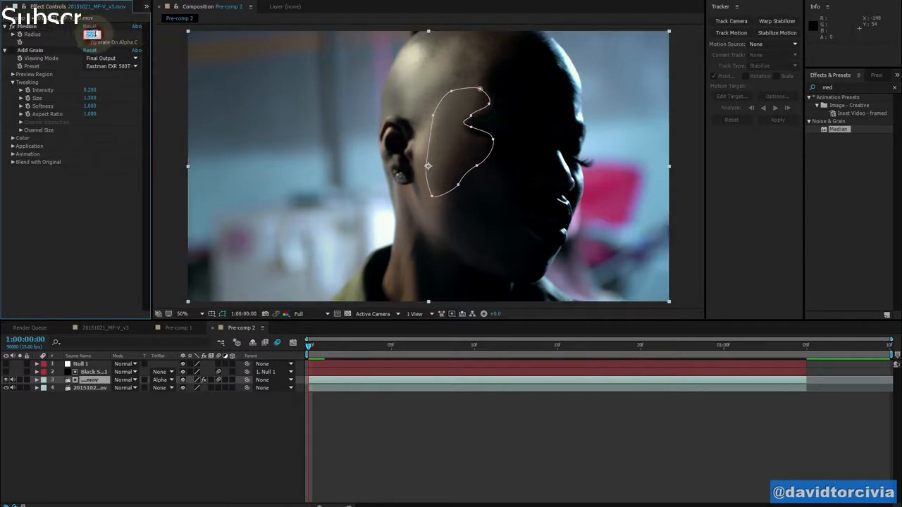
{"action": "key", "text": "Return"}
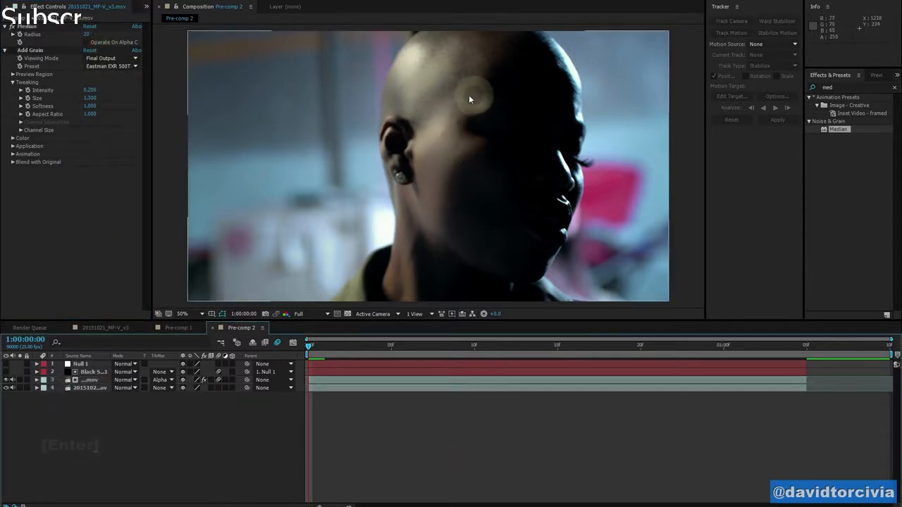
{"action": "mouse_move", "coordinate": [455, 105]}
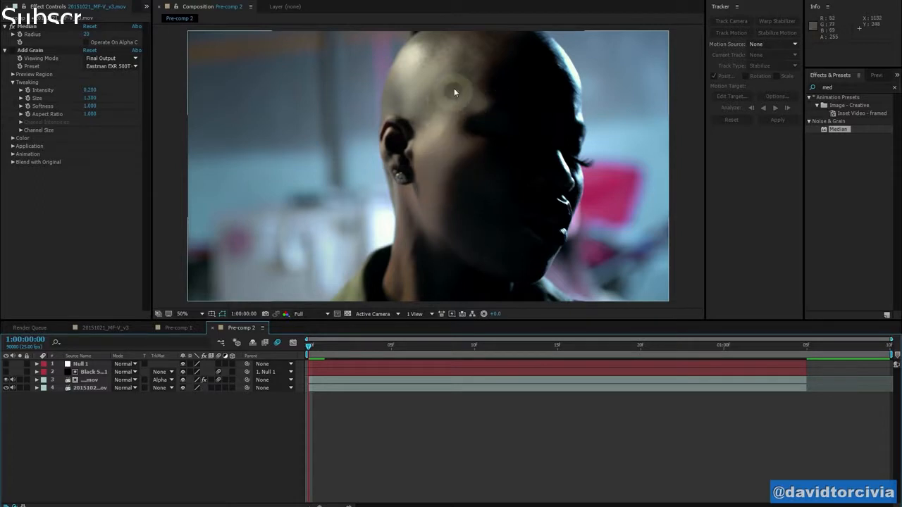
{"action": "mouse_move", "coordinate": [488, 145]}
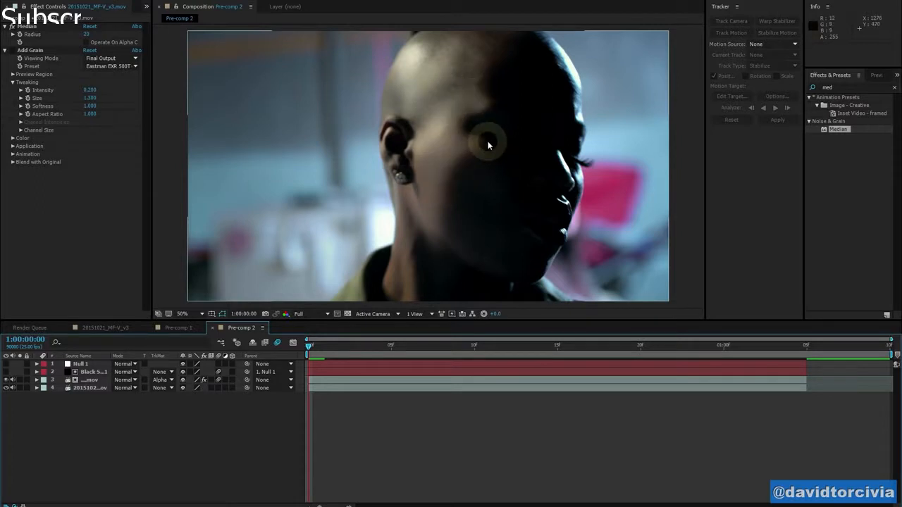
- Expand Add Grain and reselect the Eastman EXR 500T film grain preset
{"action": "left_click", "coordinate": [12, 53]}
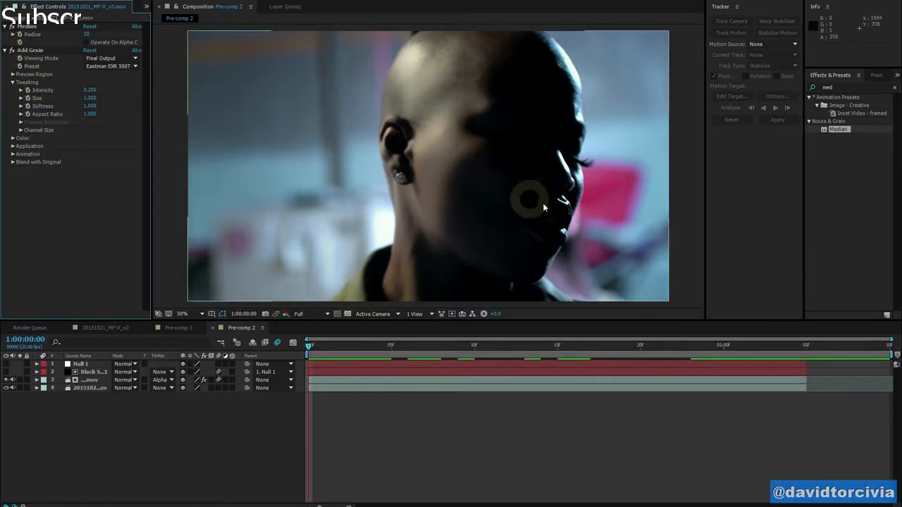
{"action": "mouse_move", "coordinate": [171, 52]}
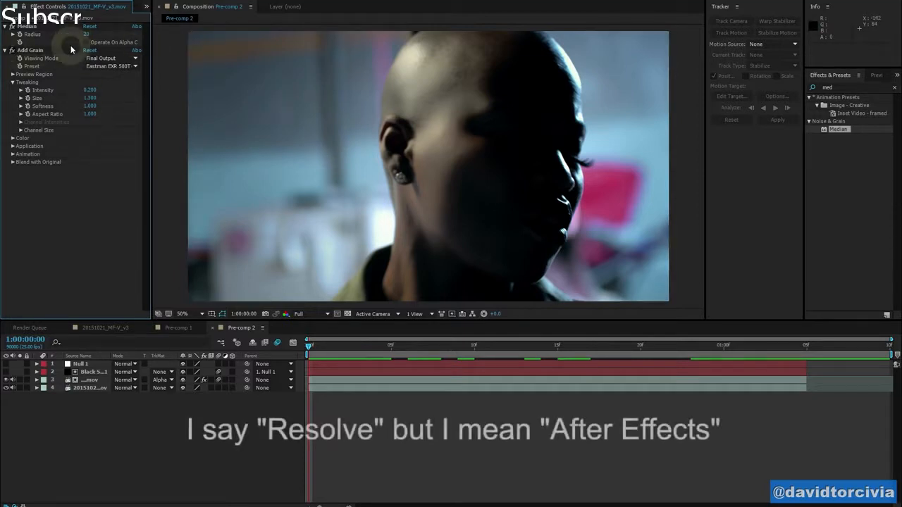
{"action": "left_click", "coordinate": [109, 66]}
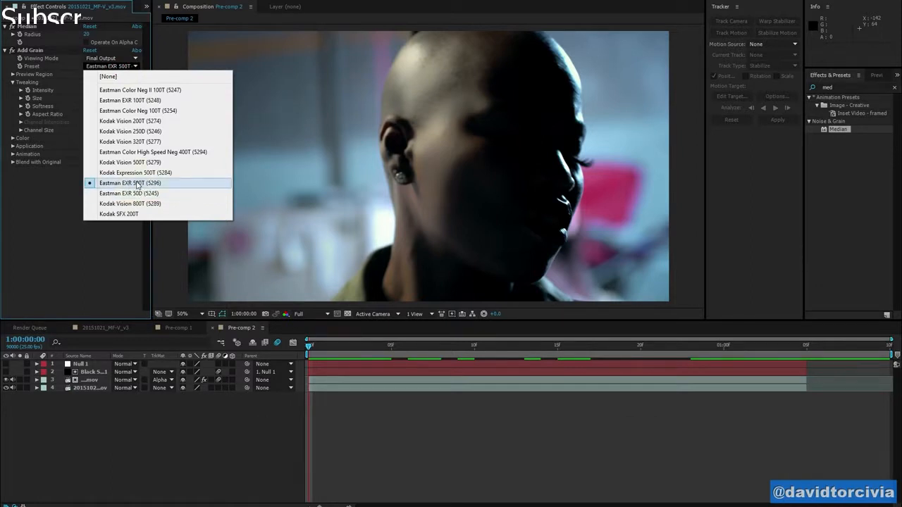
{"action": "left_click", "coordinate": [129, 182]}
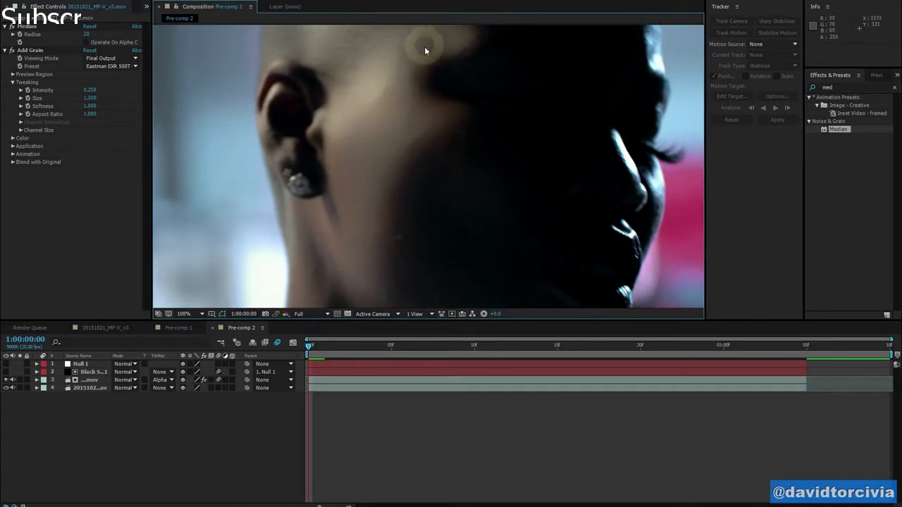
{"action": "mouse_move", "coordinate": [369, 26]}
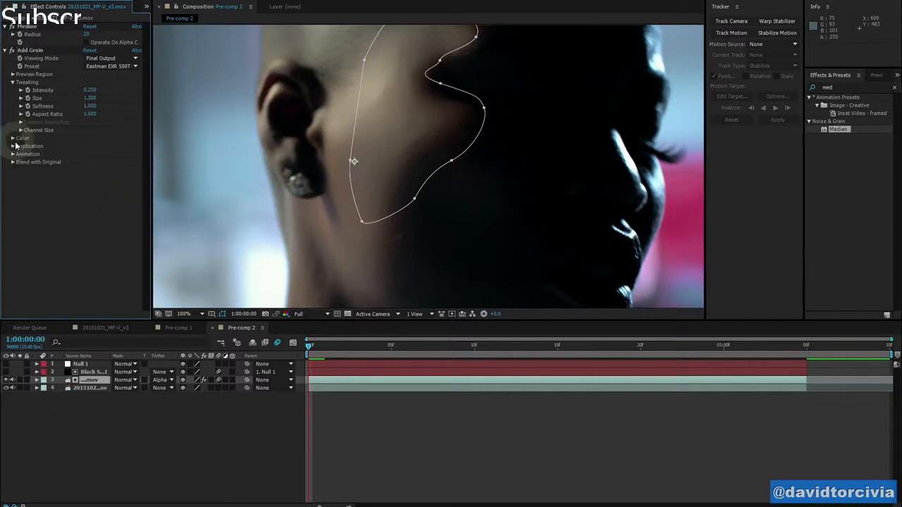
- Reveal Add Grain's Color settings and scrub through the start of the shot
{"action": "left_click", "coordinate": [14, 137]}
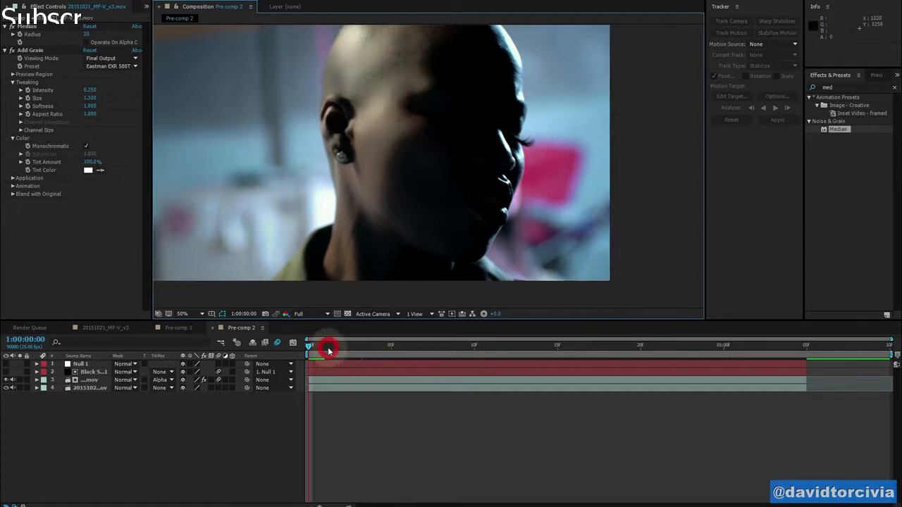
{"action": "left_click_drag", "start_coordinate": [327, 345], "coordinate": [391, 345]}
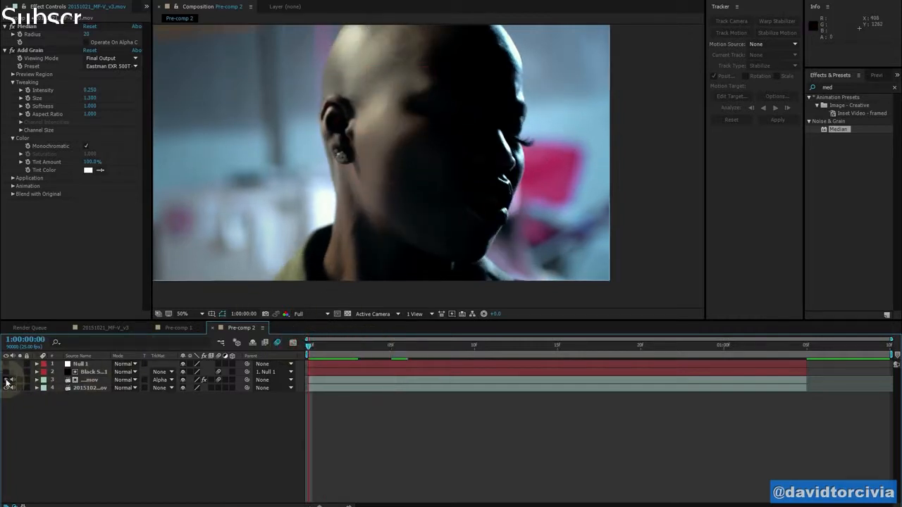
{"action": "mouse_move", "coordinate": [377, 122]}
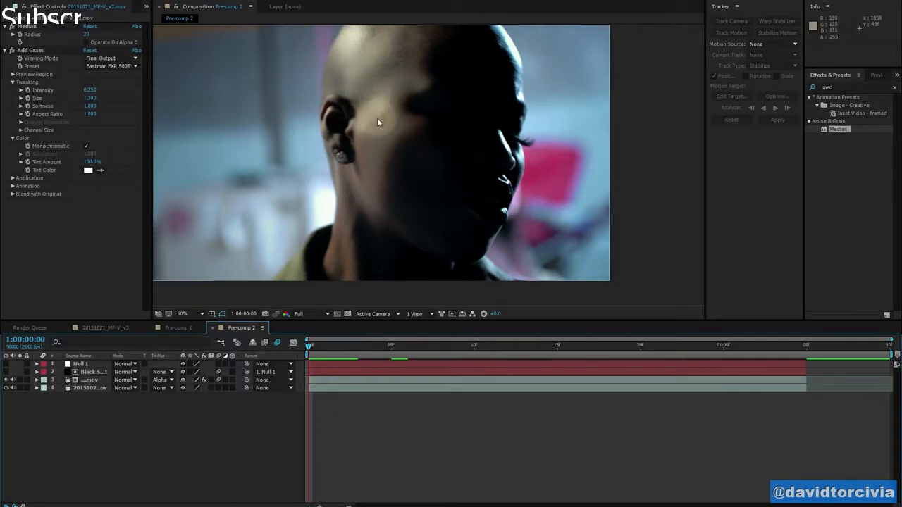
{"action": "mouse_move", "coordinate": [375, 127]}
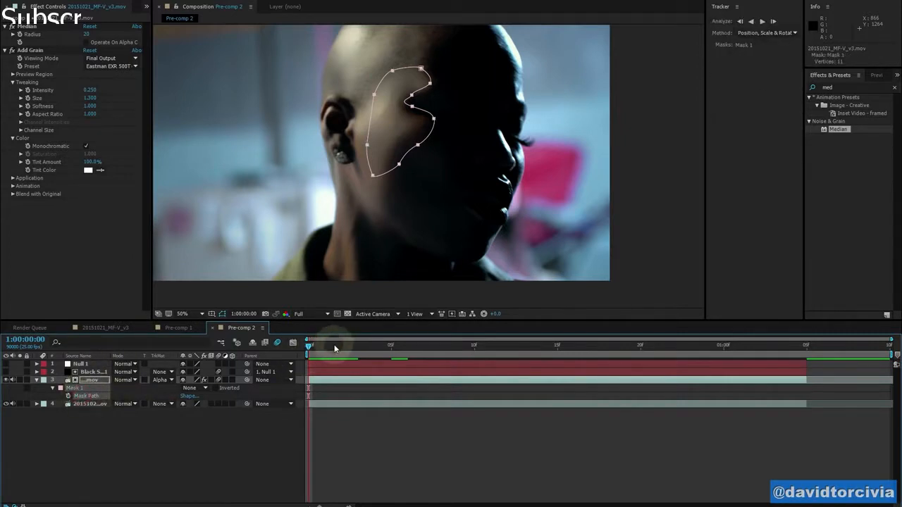
{"action": "mouse_move", "coordinate": [327, 353]}
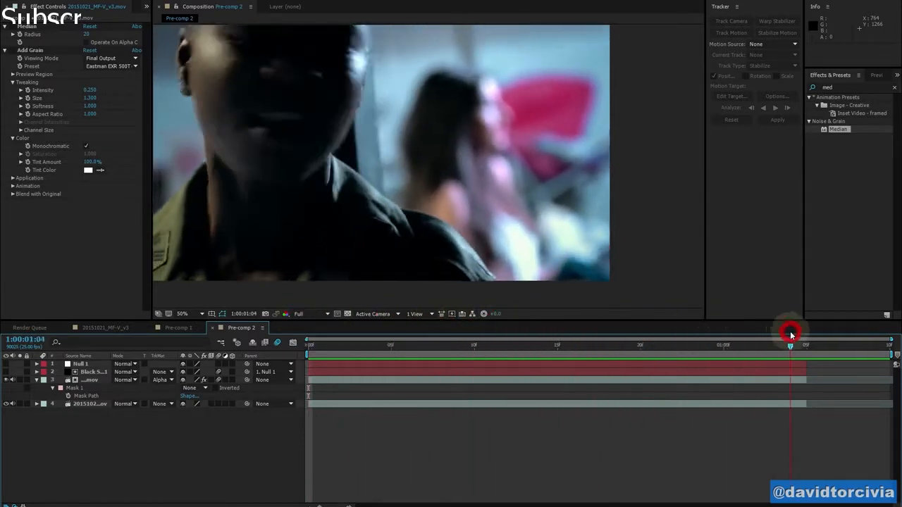
{"action": "left_click_drag", "start_coordinate": [789, 333], "coordinate": [318, 332]}
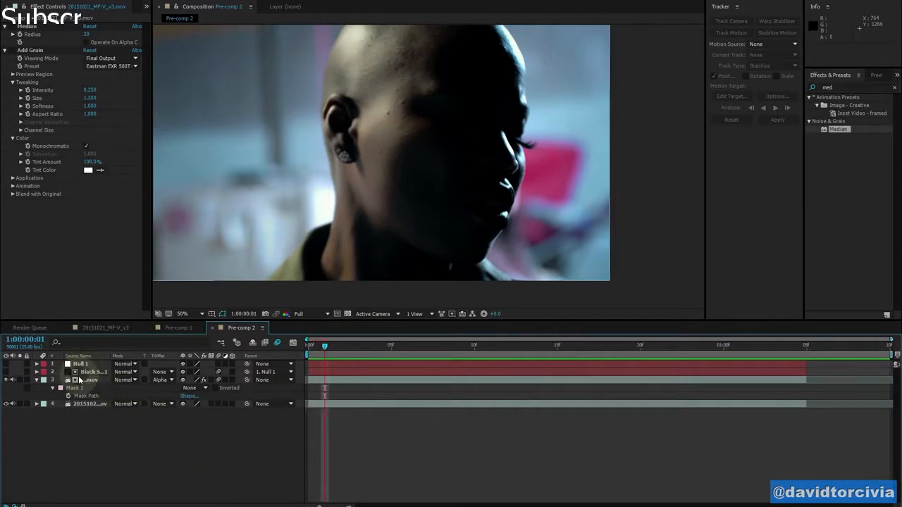
{"action": "left_click", "coordinate": [81, 364]}
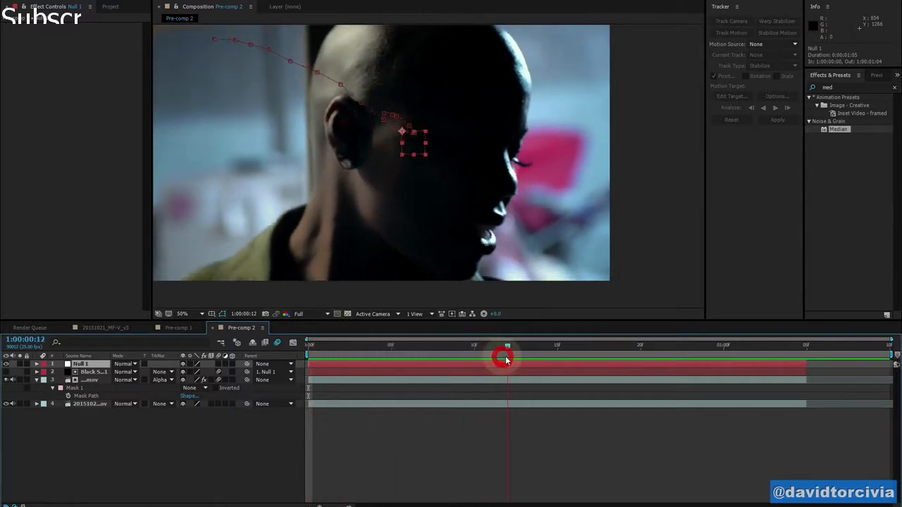
{"action": "left_click_drag", "start_coordinate": [503, 357], "coordinate": [689, 348]}
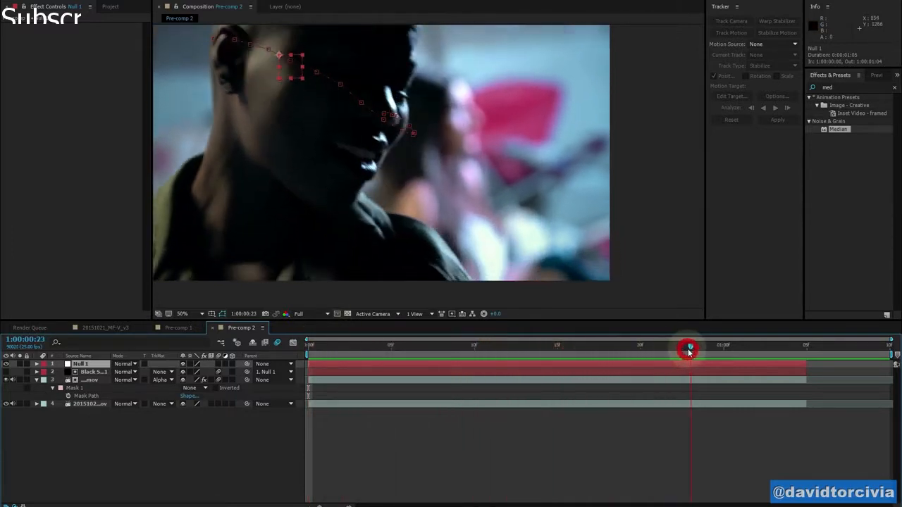
{"action": "left_click_drag", "start_coordinate": [688, 349], "coordinate": [740, 349]}
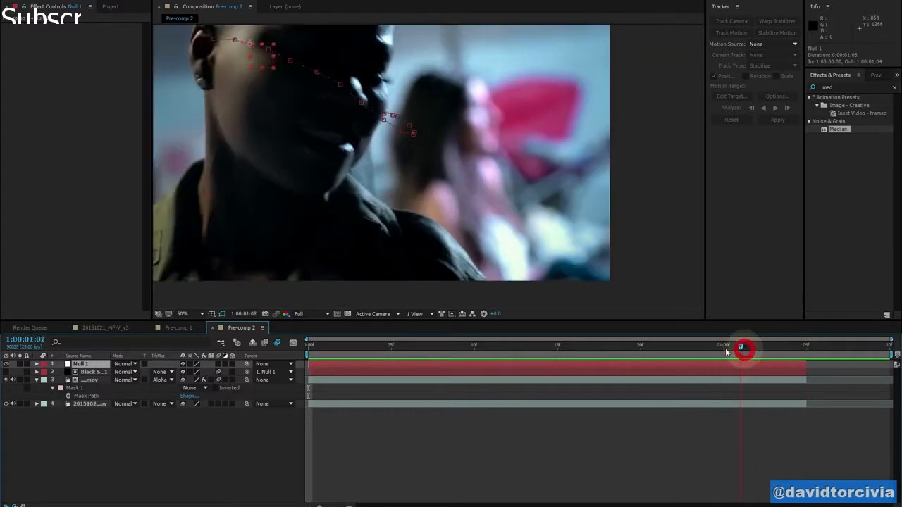
{"action": "left_click_drag", "start_coordinate": [744, 347], "coordinate": [309, 348]}
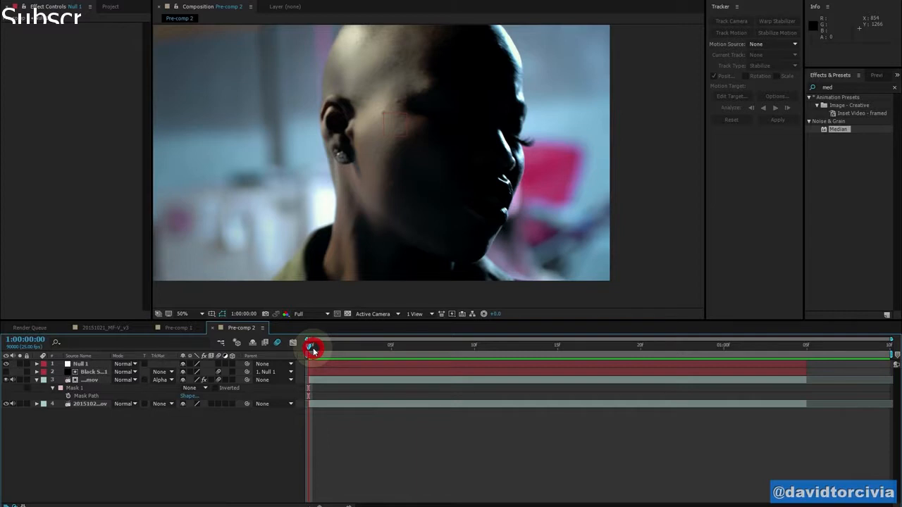
{"action": "left_click_drag", "start_coordinate": [312, 349], "coordinate": [366, 349]}
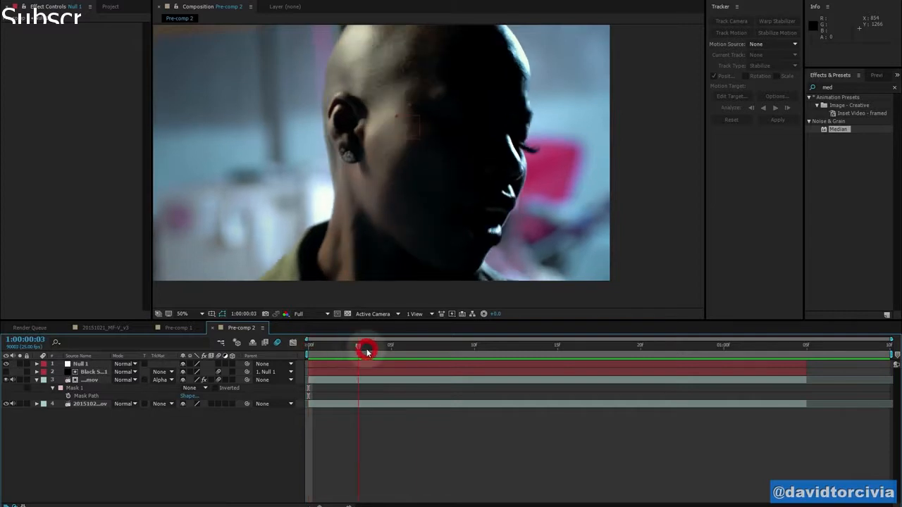
{"action": "left_click_drag", "start_coordinate": [367, 350], "coordinate": [474, 350]}
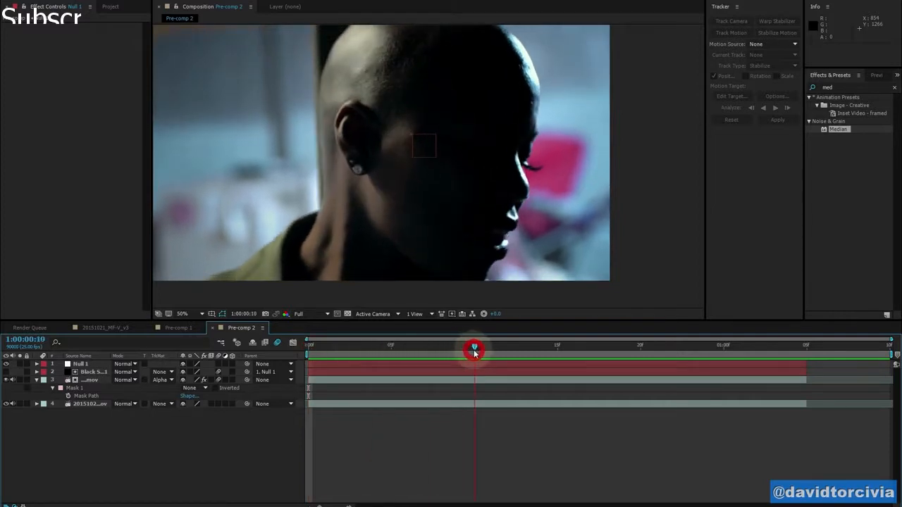
{"action": "left_click_drag", "start_coordinate": [474, 345], "coordinate": [326, 345]}
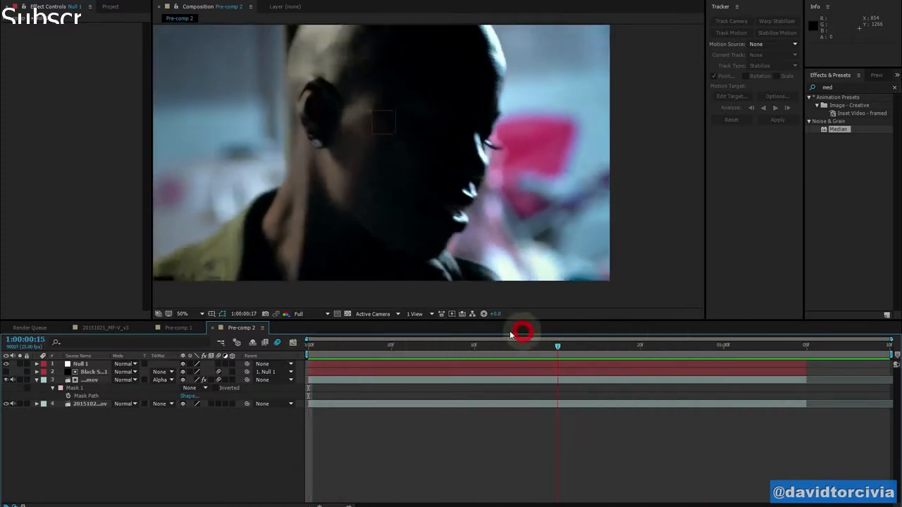
{"action": "left_click", "coordinate": [88, 371]}
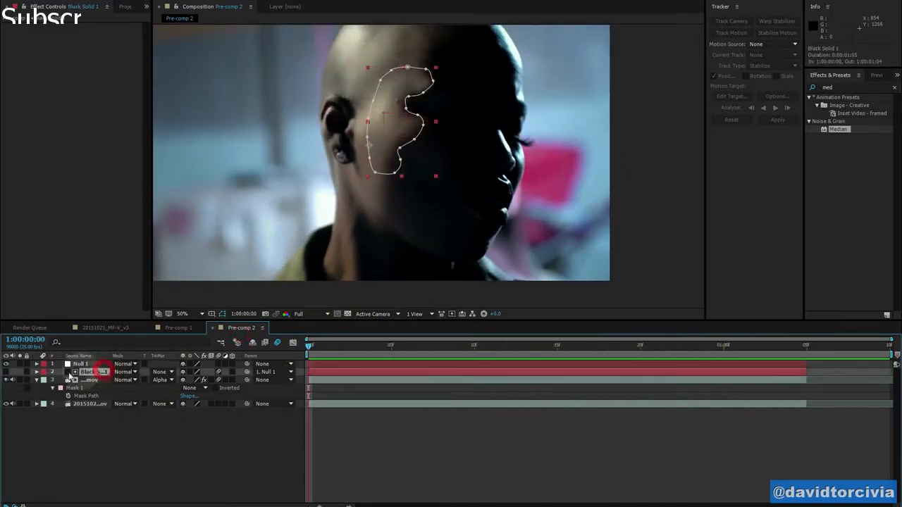
{"action": "left_click", "coordinate": [91, 371]}
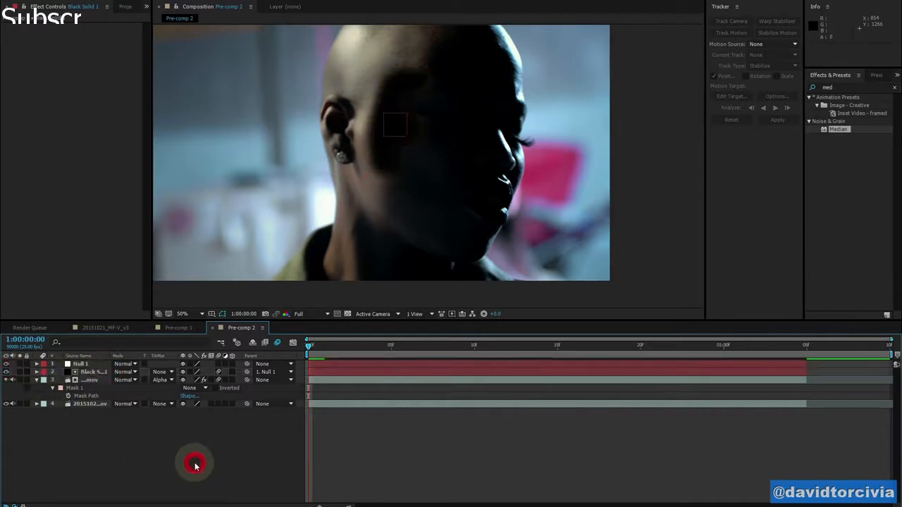
{"action": "left_click", "coordinate": [80, 364]}
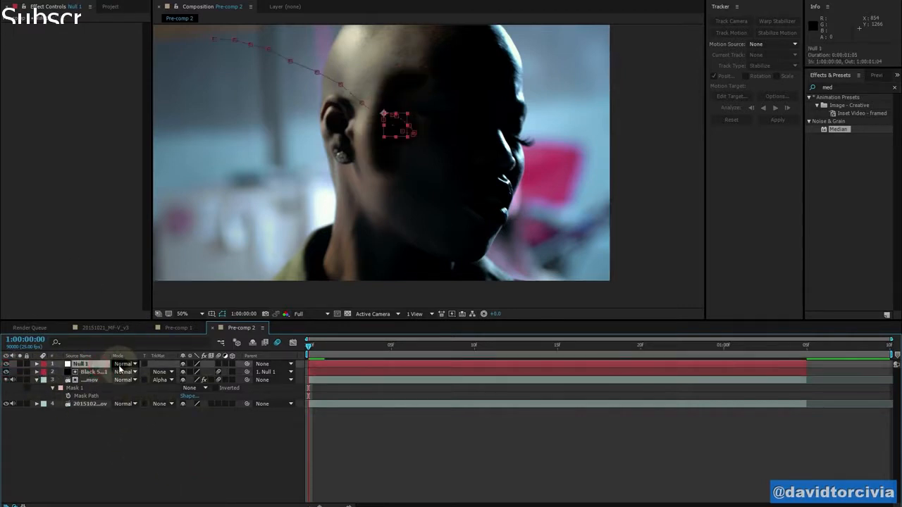
- Create a new black solid with Ctrl+Y and parent it to Null 1
{"action": "key", "text": "ctrl+y"}
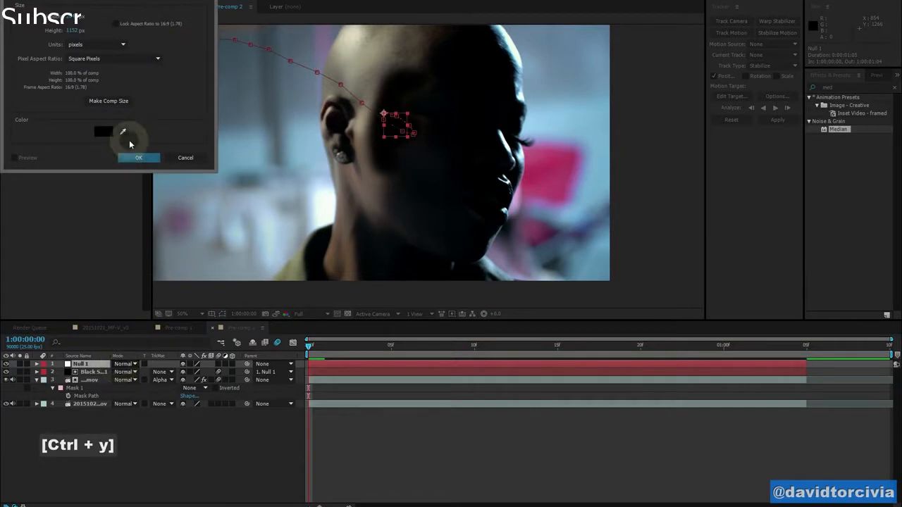
{"action": "left_click", "coordinate": [139, 157]}
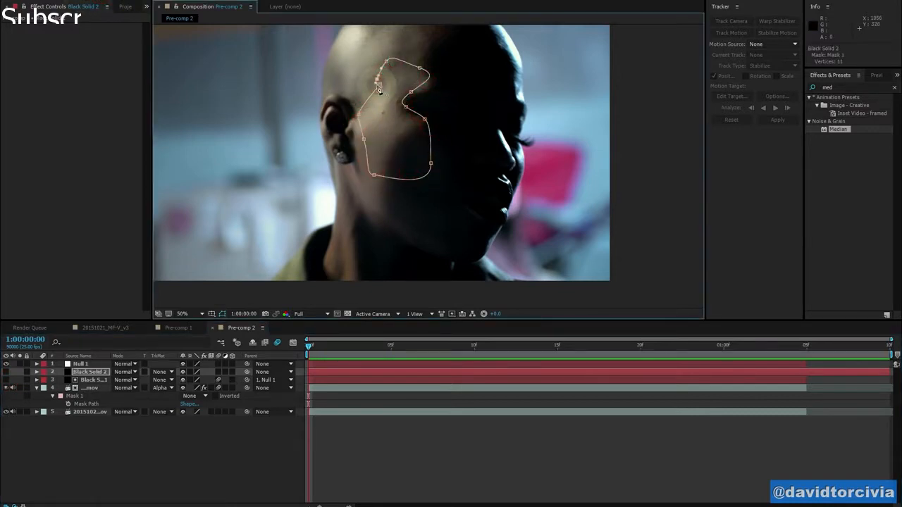
{"action": "left_click", "coordinate": [90, 371]}
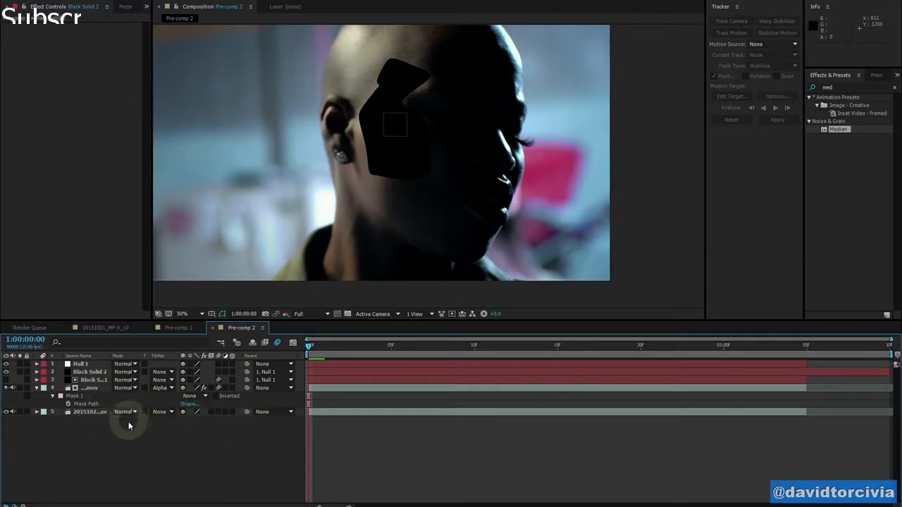
{"action": "mouse_move", "coordinate": [114, 390]}
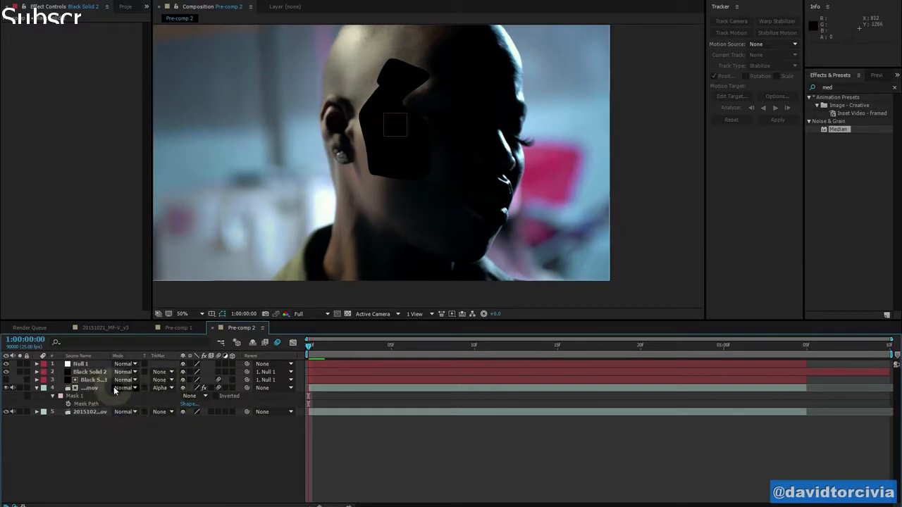
- Set the smoothed footage layer's Track Matte to Alpha Matte 'Black Solid 2'
{"action": "left_click", "coordinate": [89, 388]}
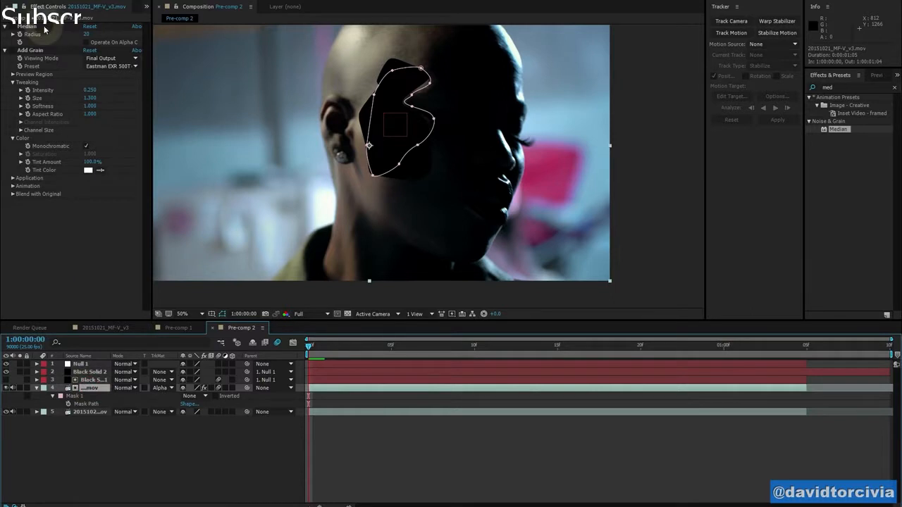
{"action": "left_click", "coordinate": [163, 388]}
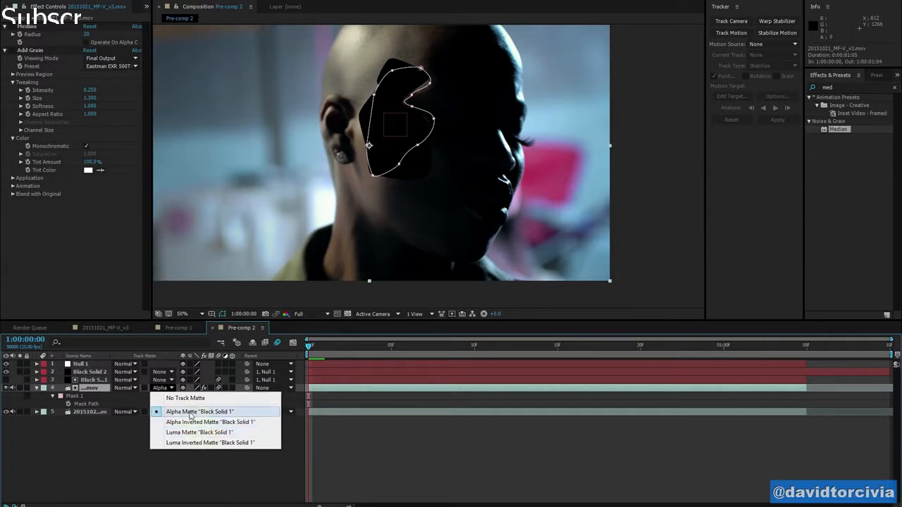
{"action": "mouse_move", "coordinate": [213, 414]}
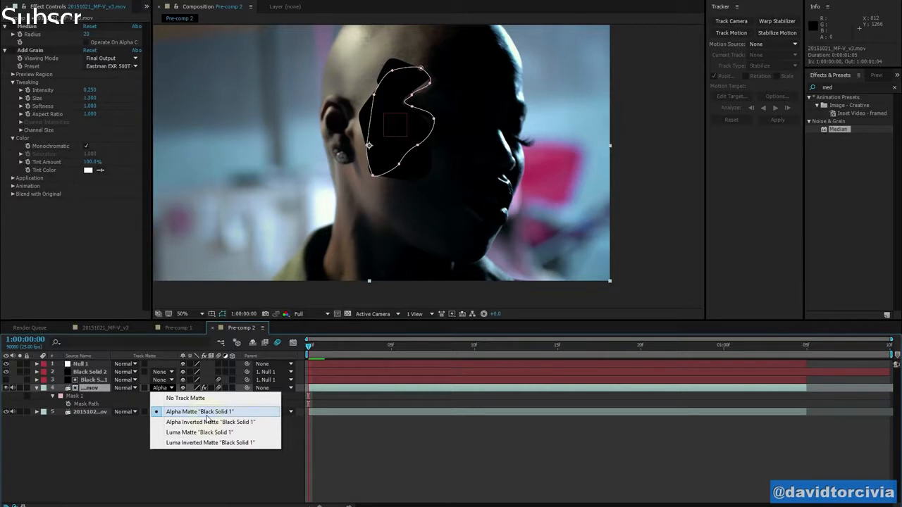
{"action": "left_click", "coordinate": [210, 421]}
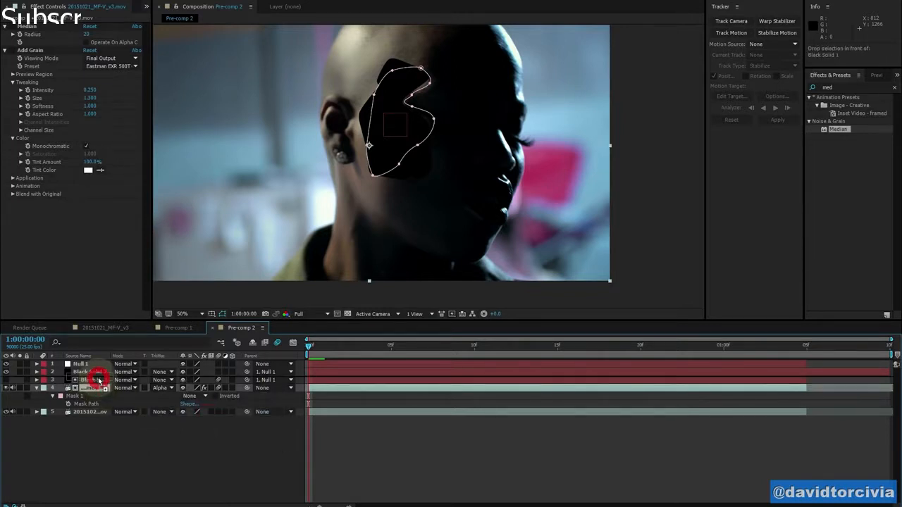
{"action": "left_click", "coordinate": [161, 380]}
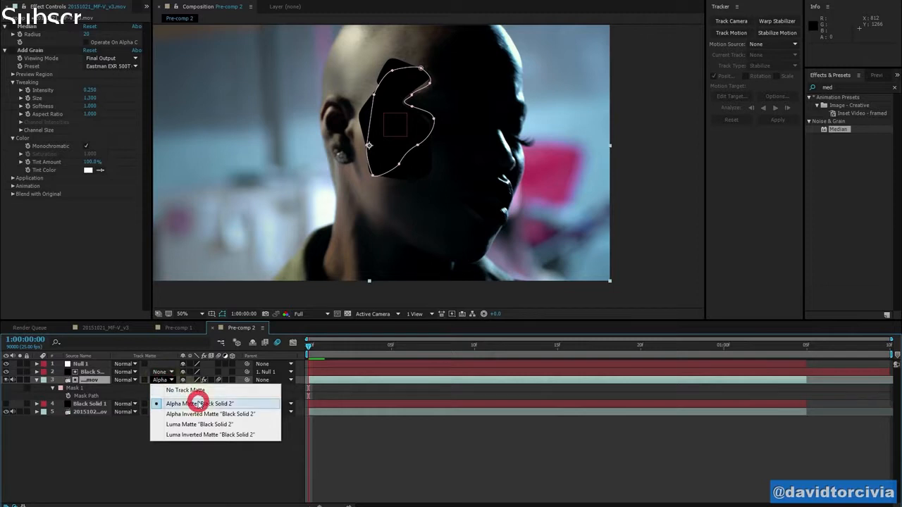
{"action": "left_click", "coordinate": [200, 403]}
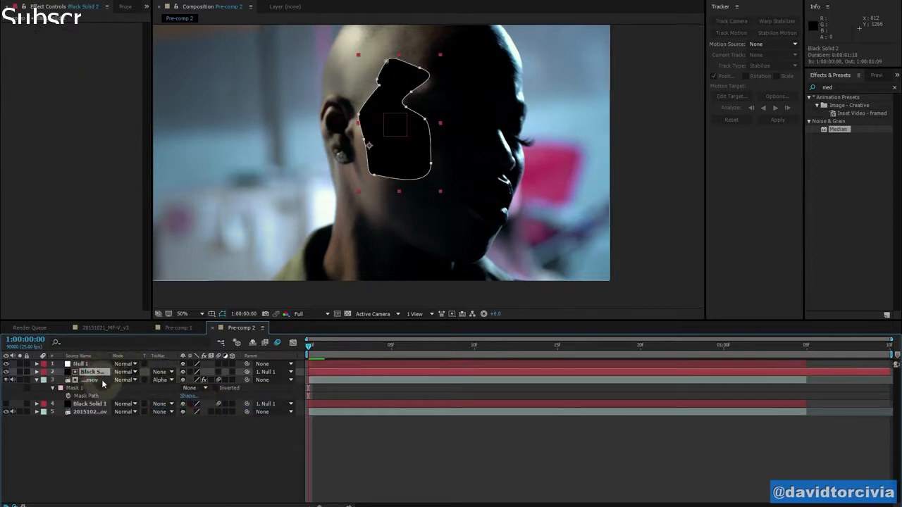
{"action": "left_click", "coordinate": [91, 411]}
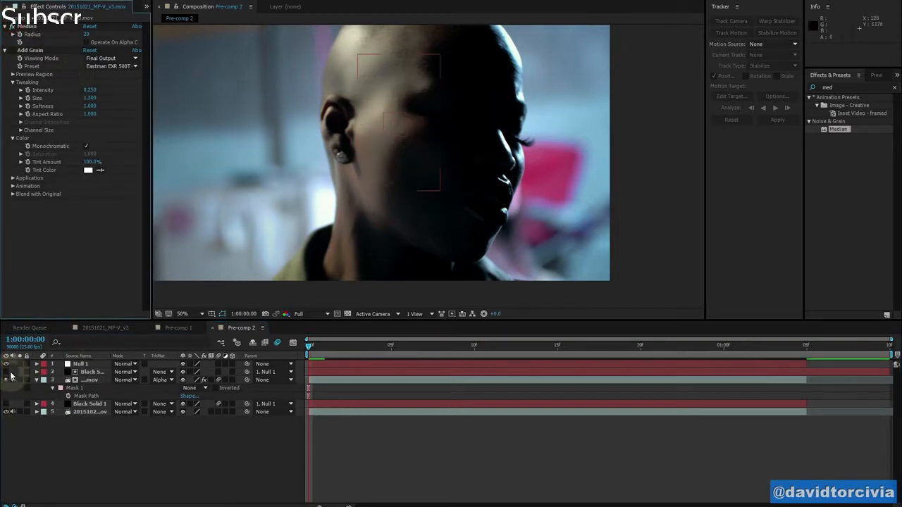
- Toggle the black solid's visibility to compare, then undo the trial cheek mask
{"action": "left_click", "coordinate": [9, 371]}
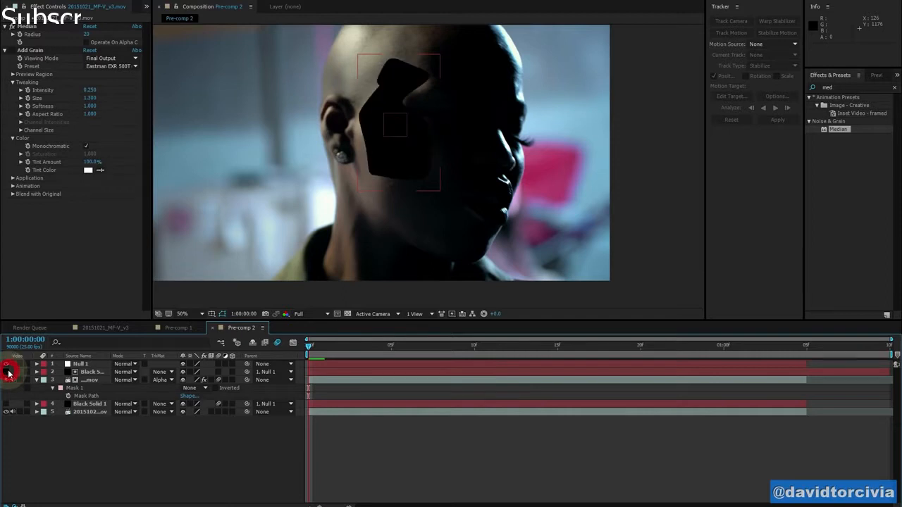
{"action": "left_click", "coordinate": [7, 372]}
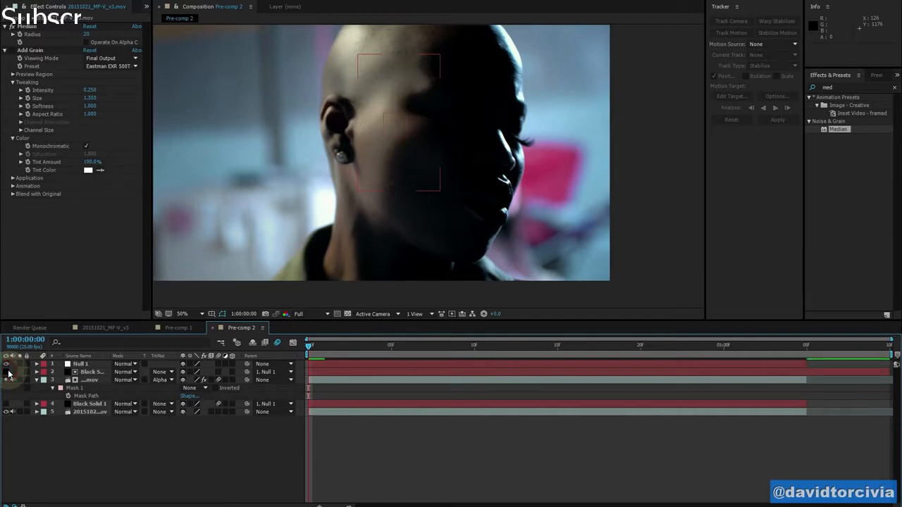
{"action": "left_click", "coordinate": [10, 377]}
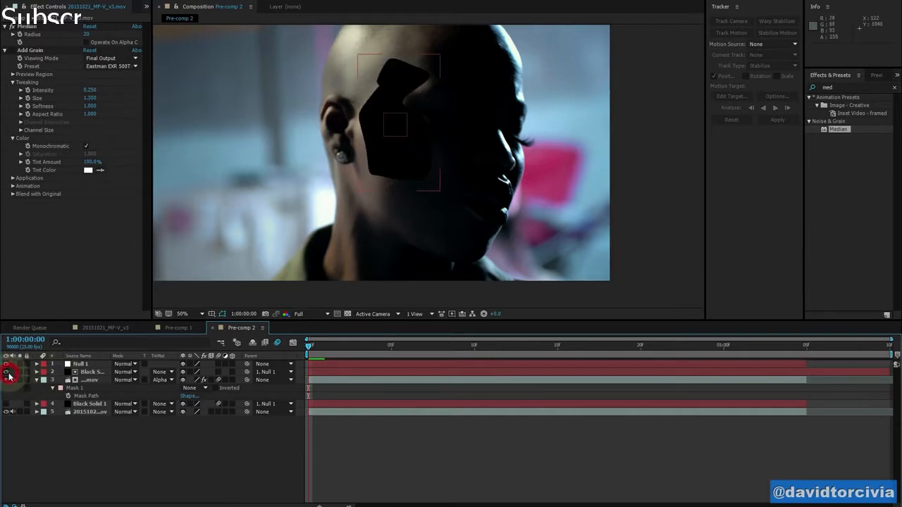
{"action": "left_click", "coordinate": [11, 375]}
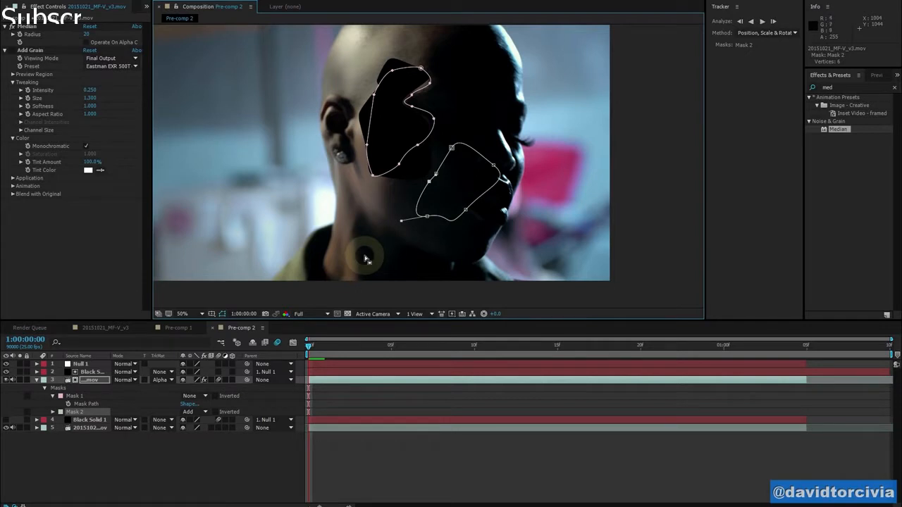
{"action": "key", "text": "ctrl+z"}
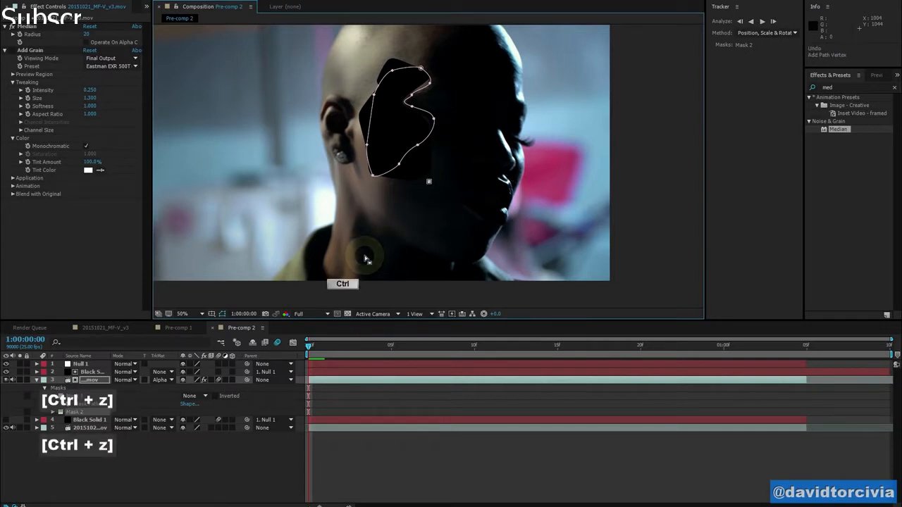
{"action": "key", "text": "Ctrl+Z"}
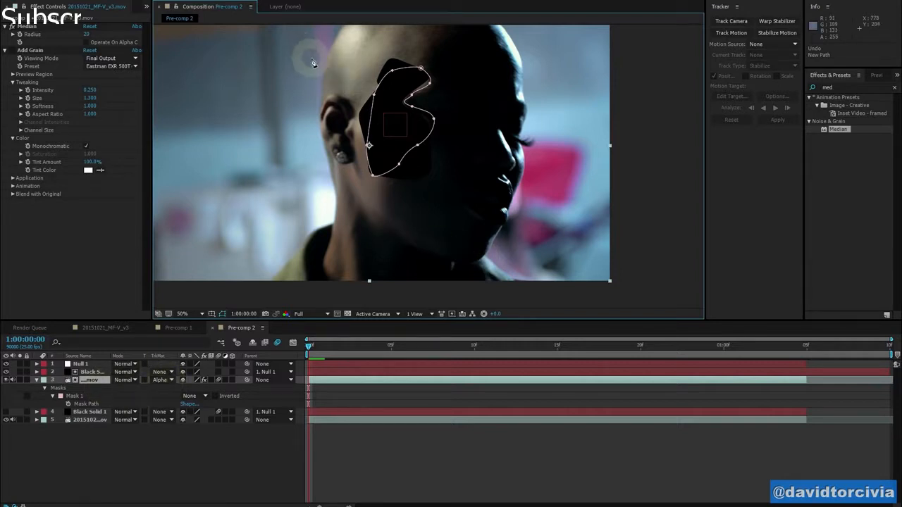
{"action": "mouse_move", "coordinate": [173, 380]}
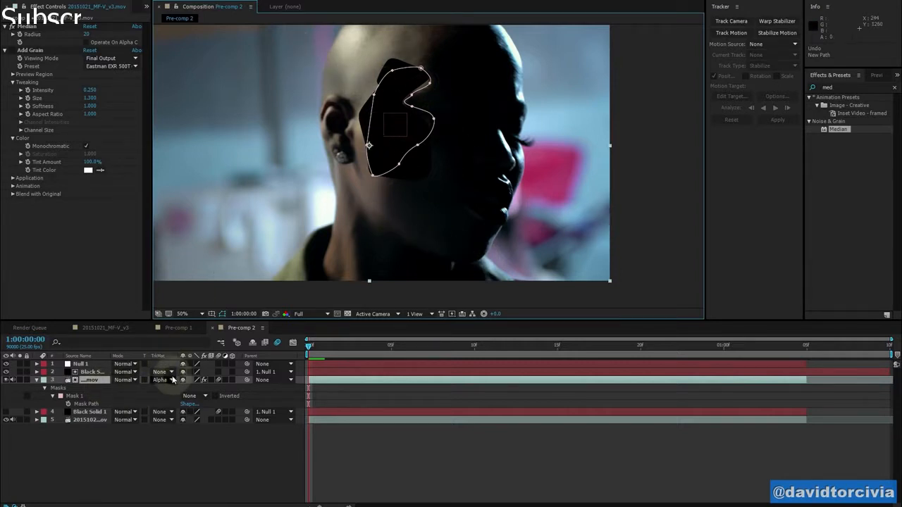
- Feather Black Solid 2's mask by 103 px, tidy the layers, and return to the shot start
{"action": "left_click", "coordinate": [92, 371]}
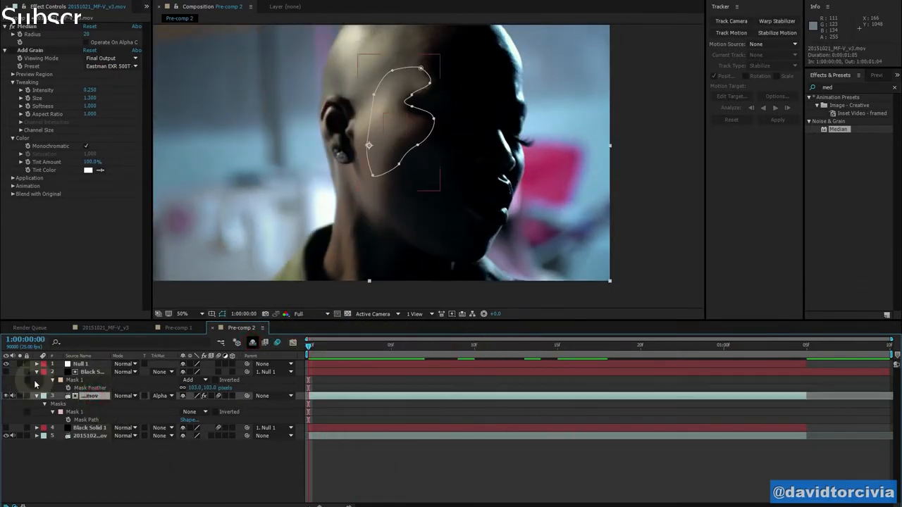
{"action": "left_click", "coordinate": [37, 364]}
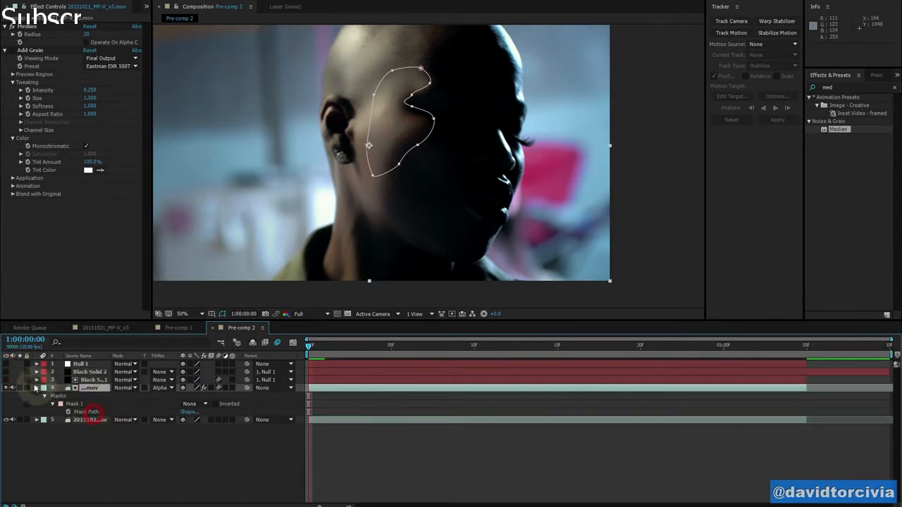
{"action": "left_click", "coordinate": [90, 371]}
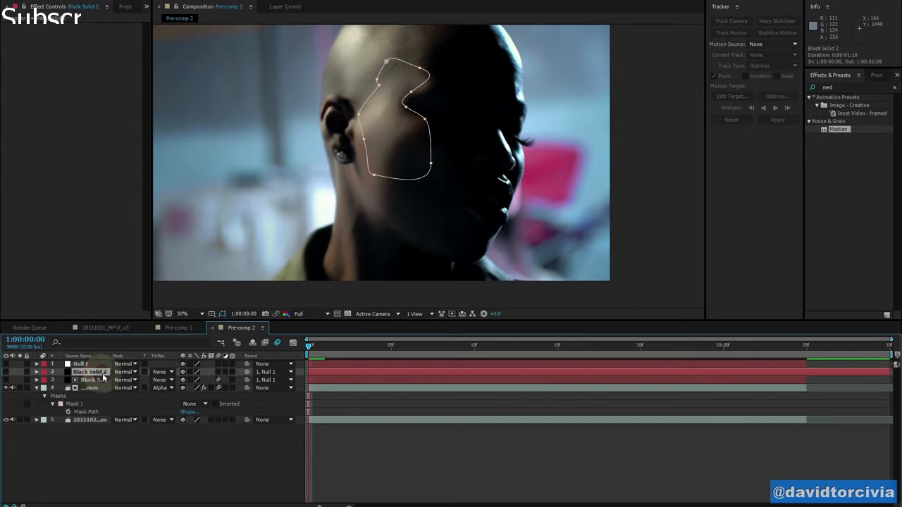
{"action": "left_click", "coordinate": [90, 380]}
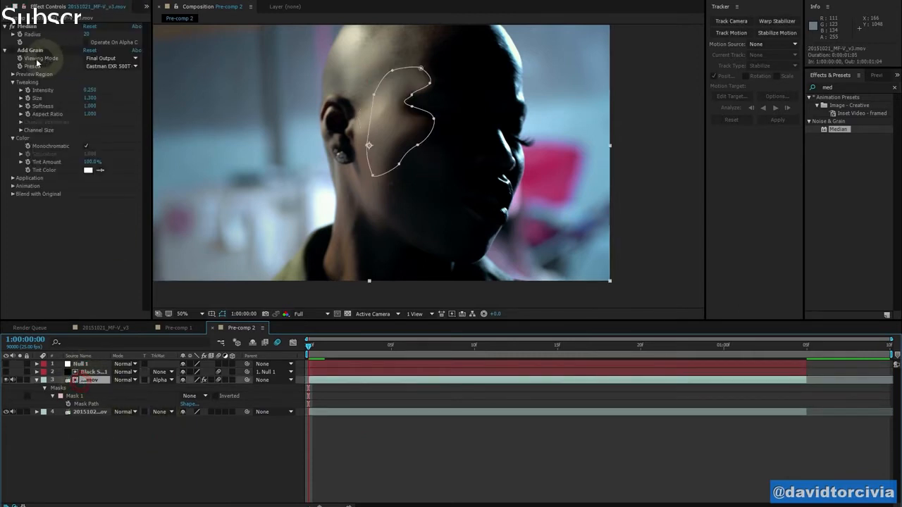
{"action": "left_click", "coordinate": [314, 345]}
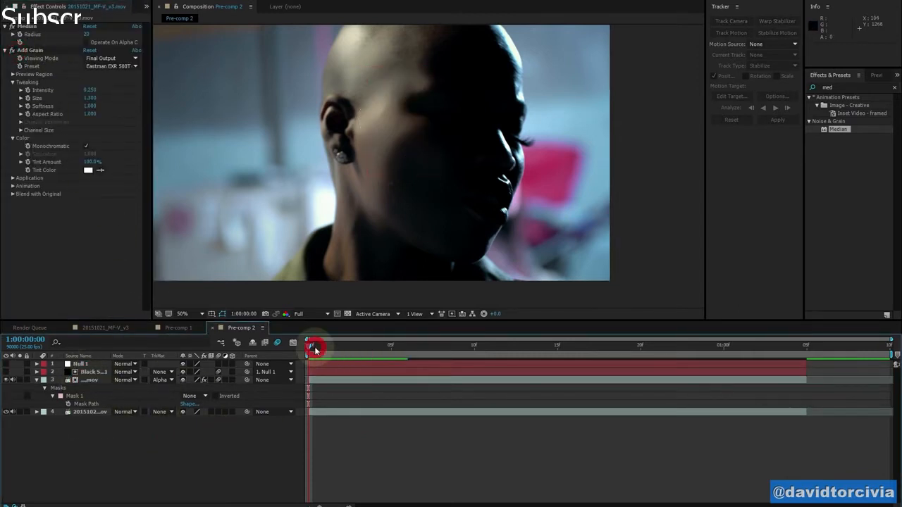
{"action": "left_click_drag", "start_coordinate": [313, 345], "coordinate": [394, 345]}
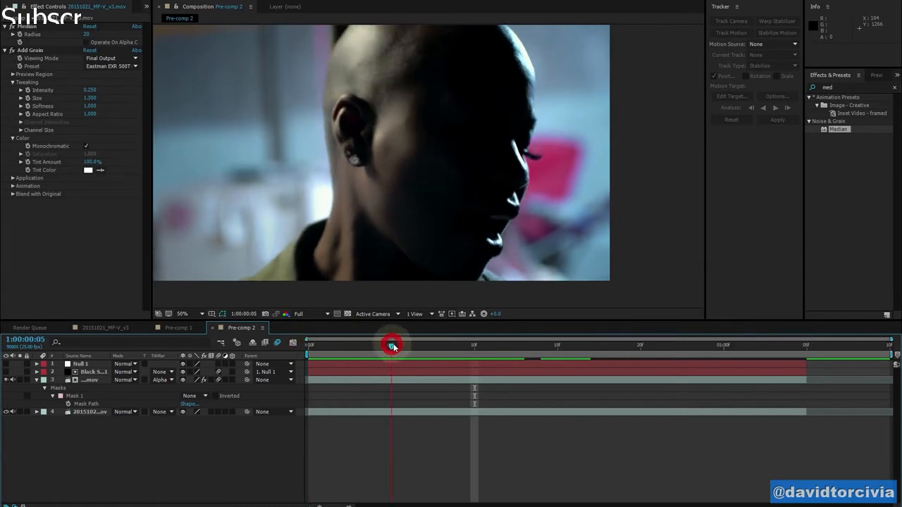
{"action": "left_click", "coordinate": [294, 344]}
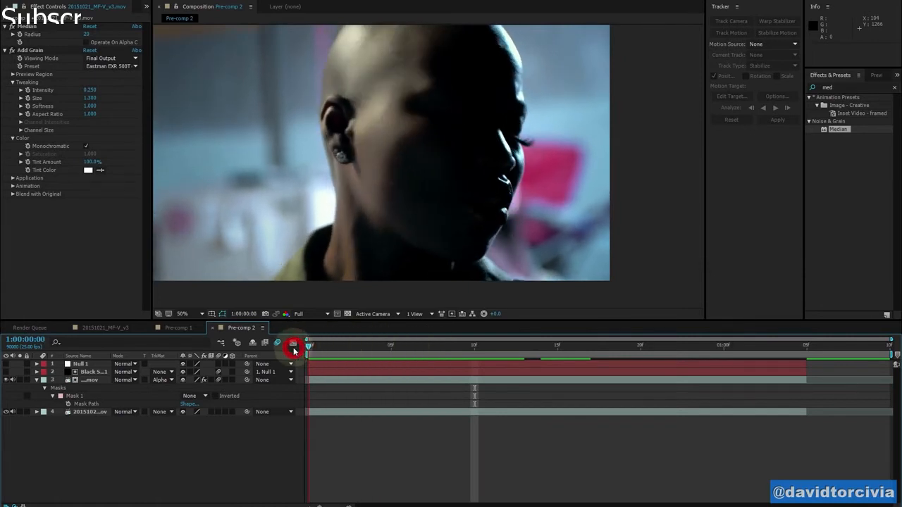
{"action": "left_click_drag", "start_coordinate": [308, 344], "coordinate": [576, 345]}
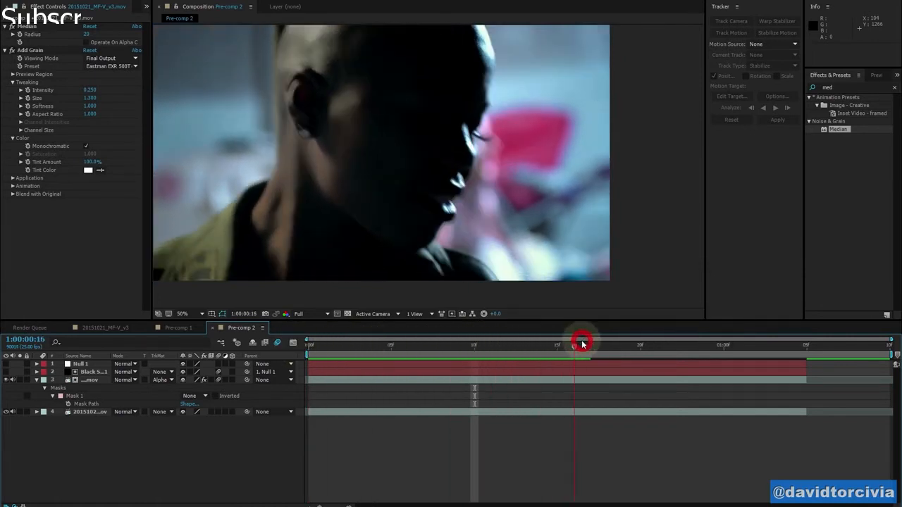
{"action": "left_click_drag", "start_coordinate": [581, 344], "coordinate": [755, 344]}
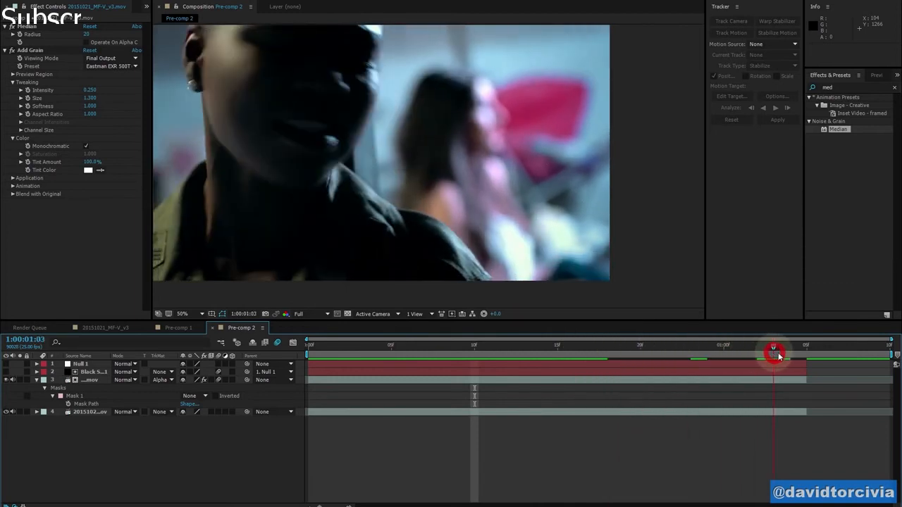
{"action": "left_click_drag", "start_coordinate": [773, 354], "coordinate": [540, 354]}
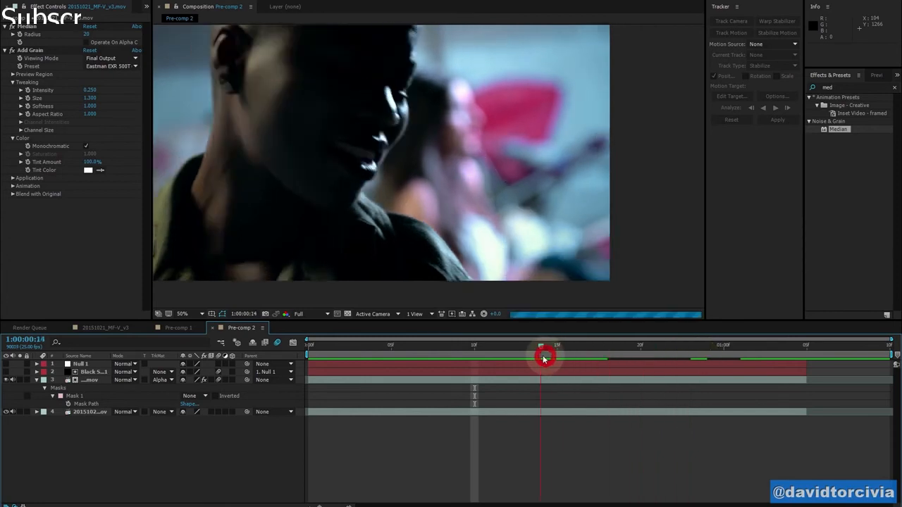